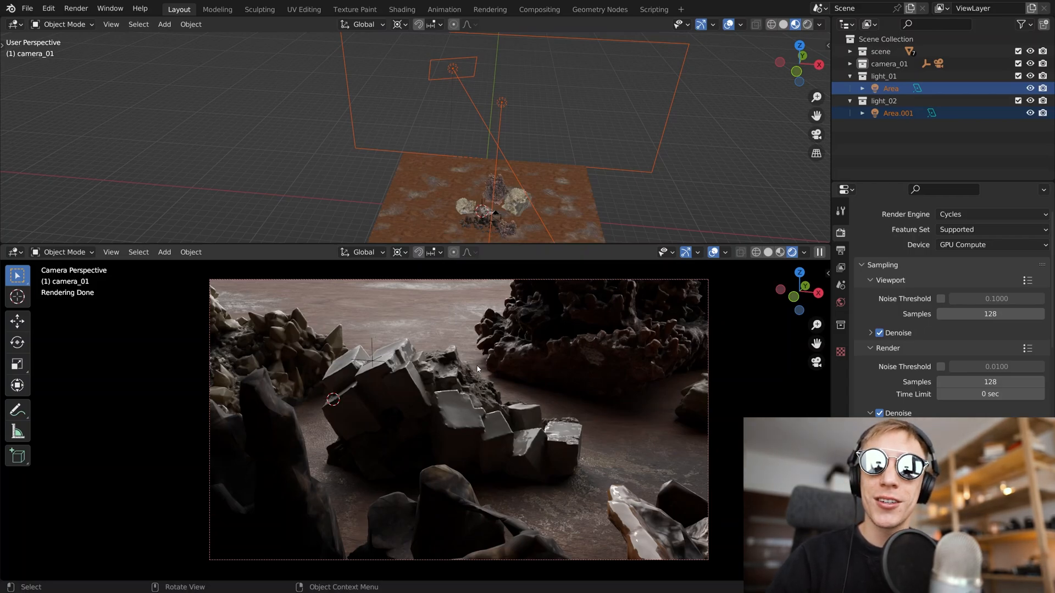
Collapse the light_01 collection in the Outliner.
click(870, 413)
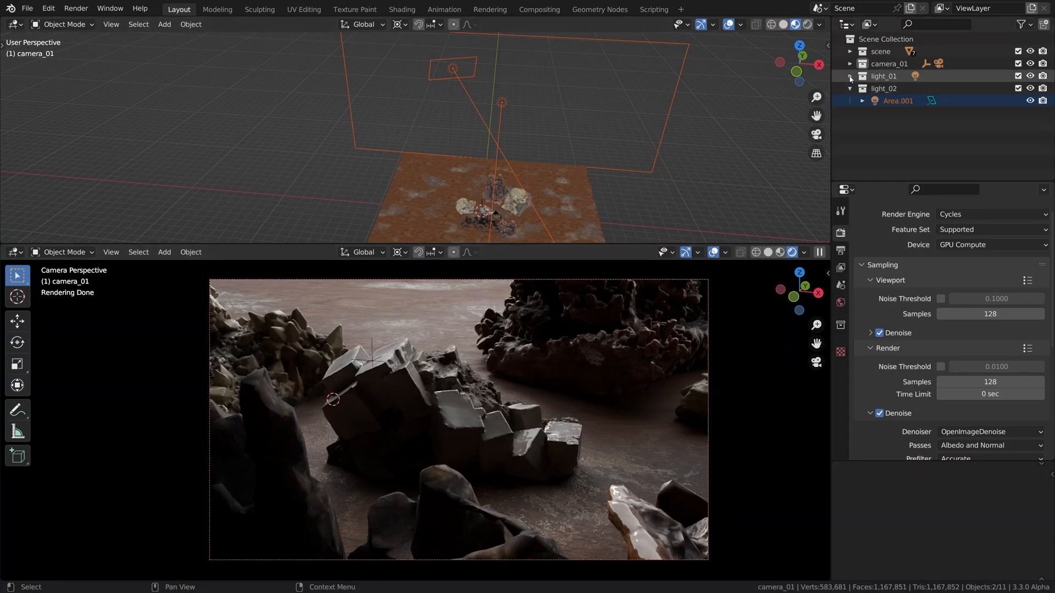
Add a new collection in the Outliner and rename it sun_01.
right_click(888, 88)
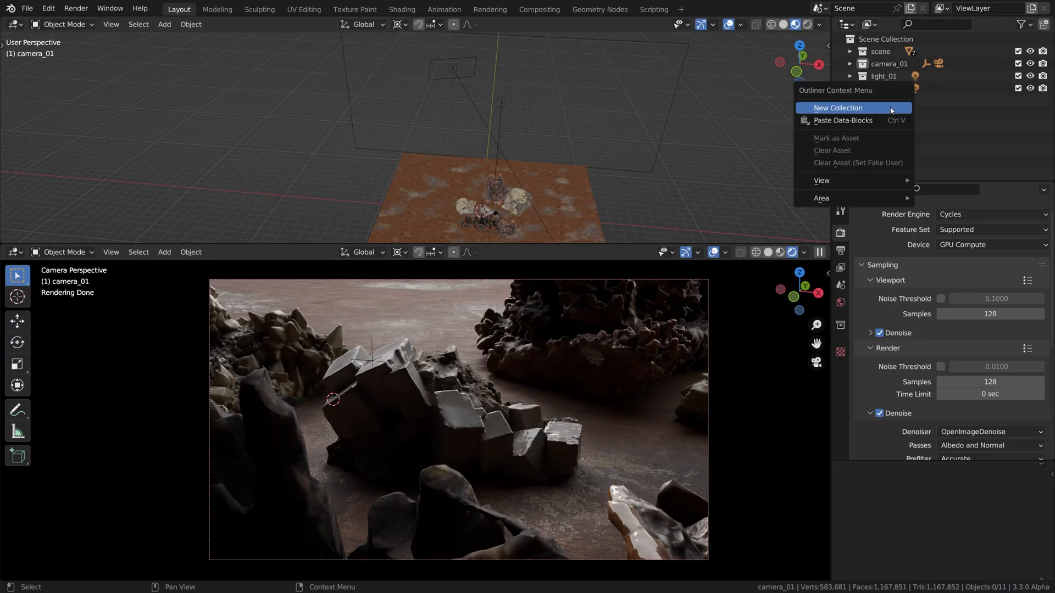
click(838, 108)
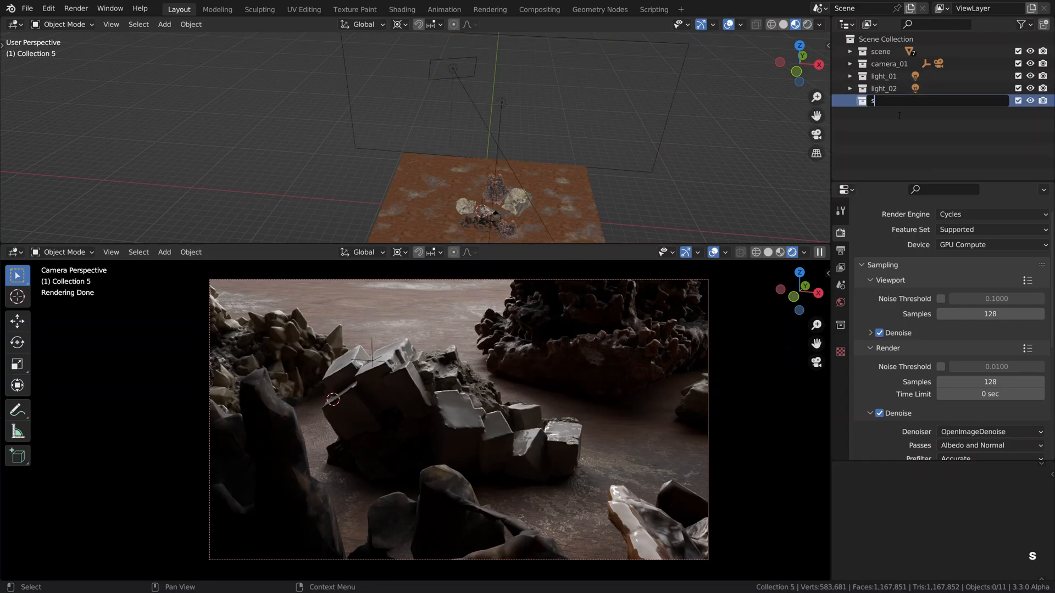
text(un_01)
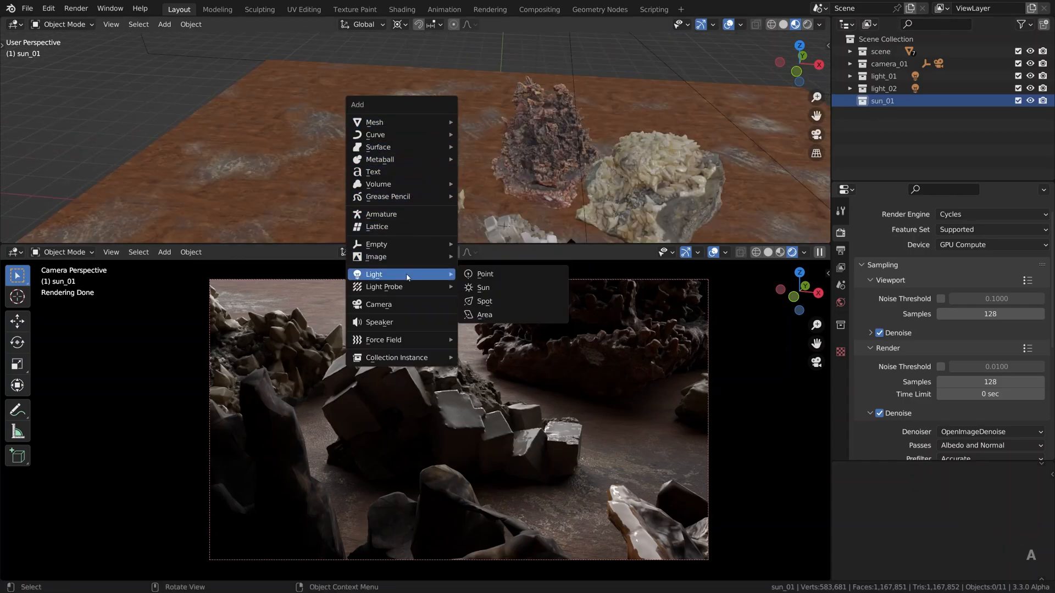
mouse_move(511, 287)
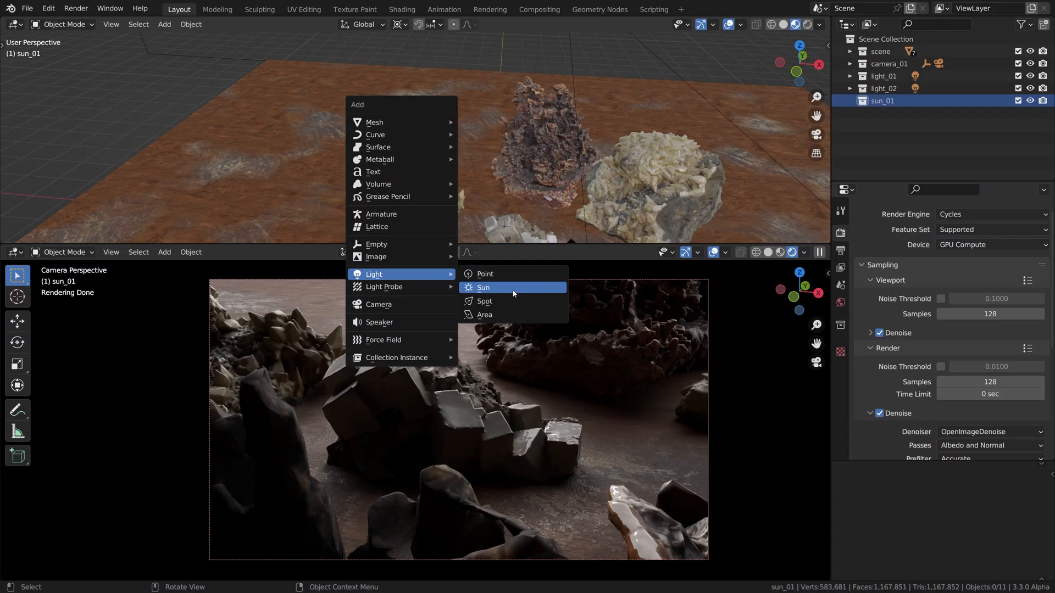
Add a Sun lamp to sun_01, rotate it toward the rocks, and show its light settings.
click(483, 287)
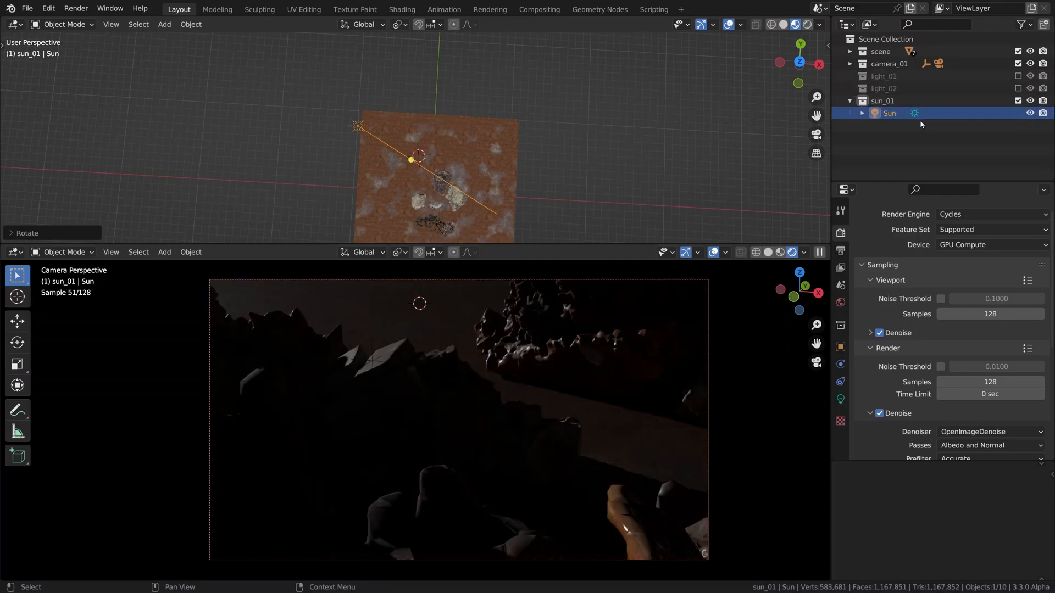
key(r)
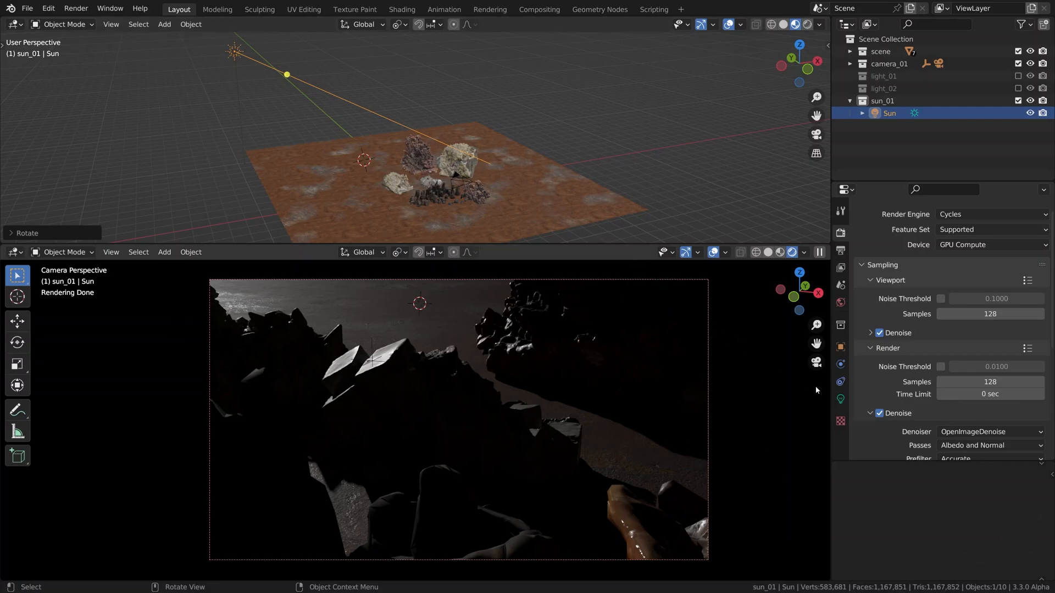
click(840, 399)
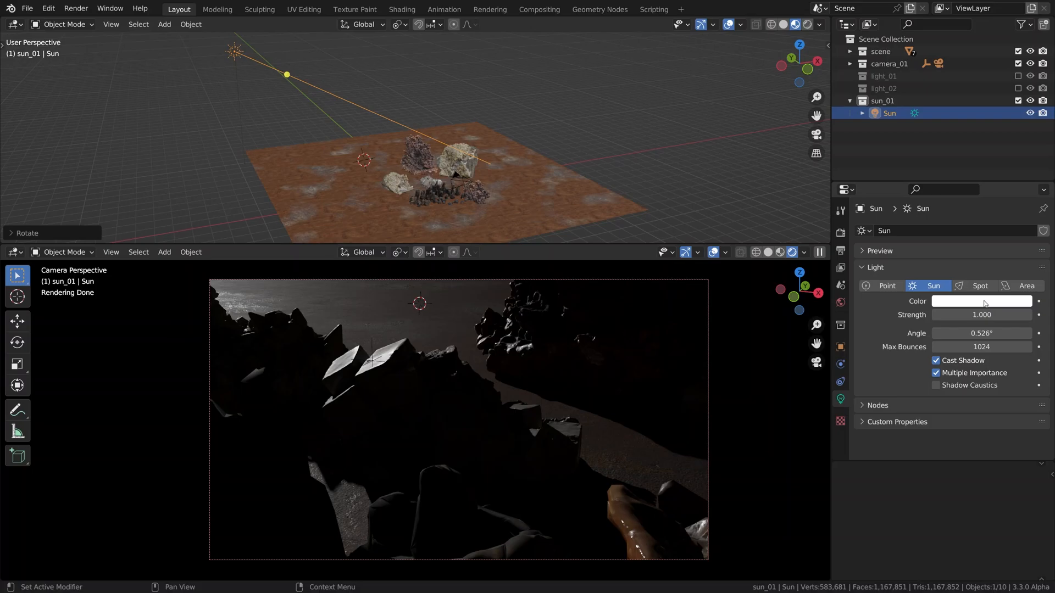
Set the Sun lamp colour to a warm orange (R 1, G 0.640, B 0.377).
click(981, 300)
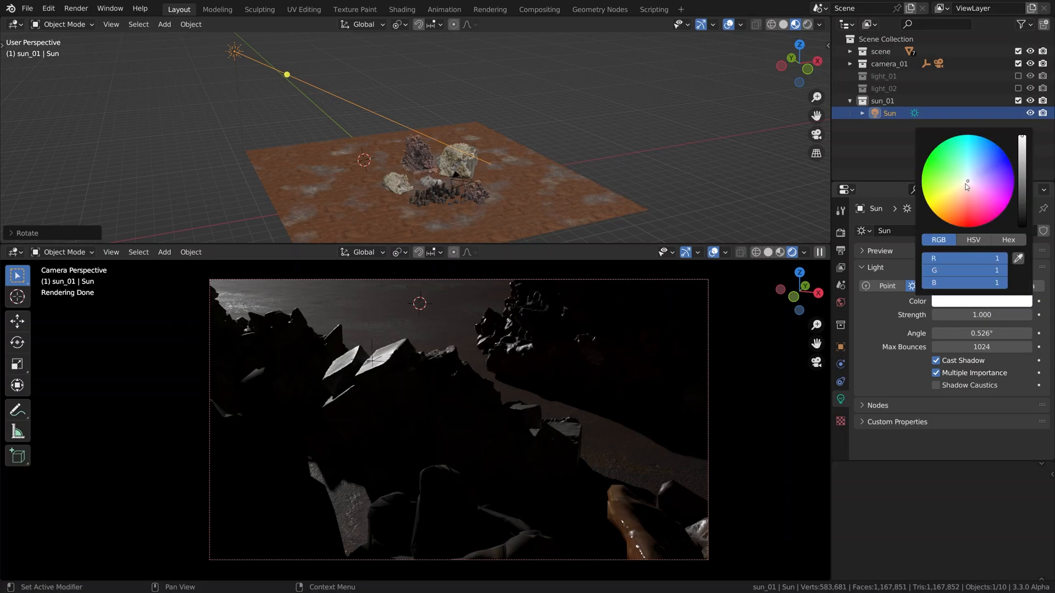
click(961, 192)
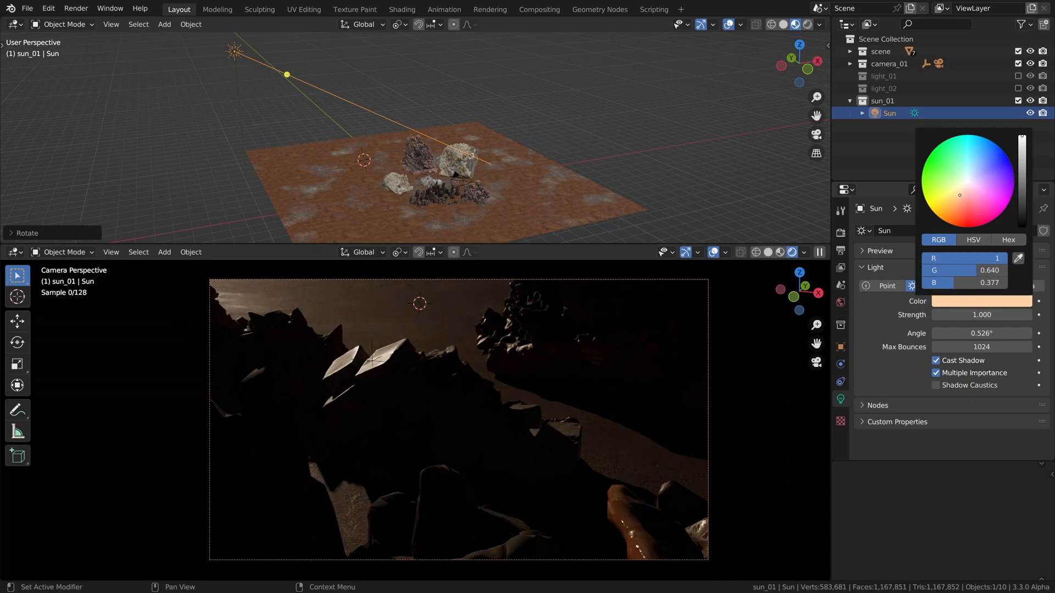
click(961, 192)
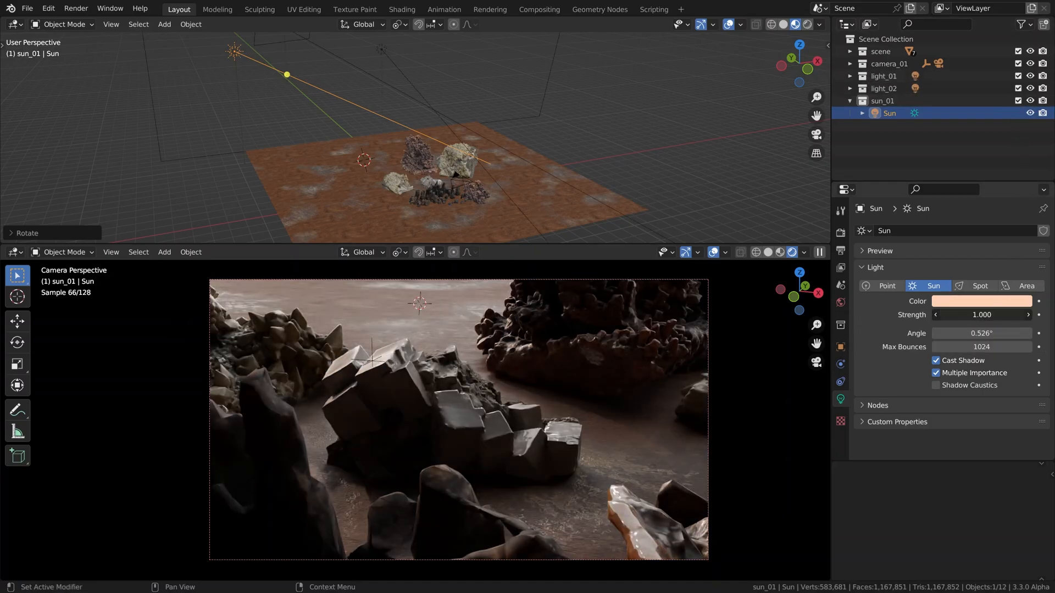
Change the Sun lamp's Strength to 1000.
text(3.900)
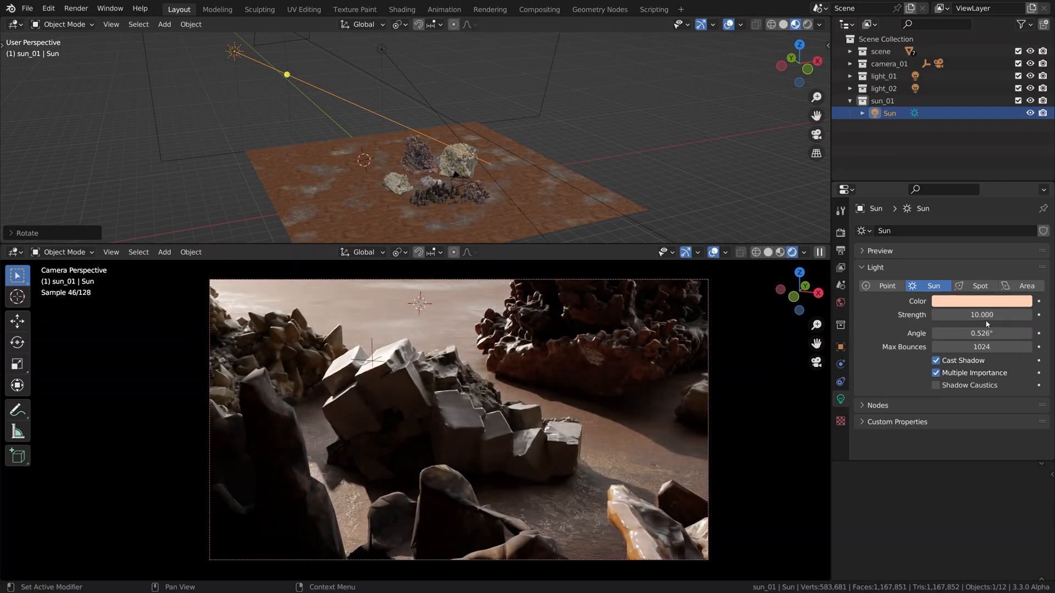
click(982, 315)
text(55)
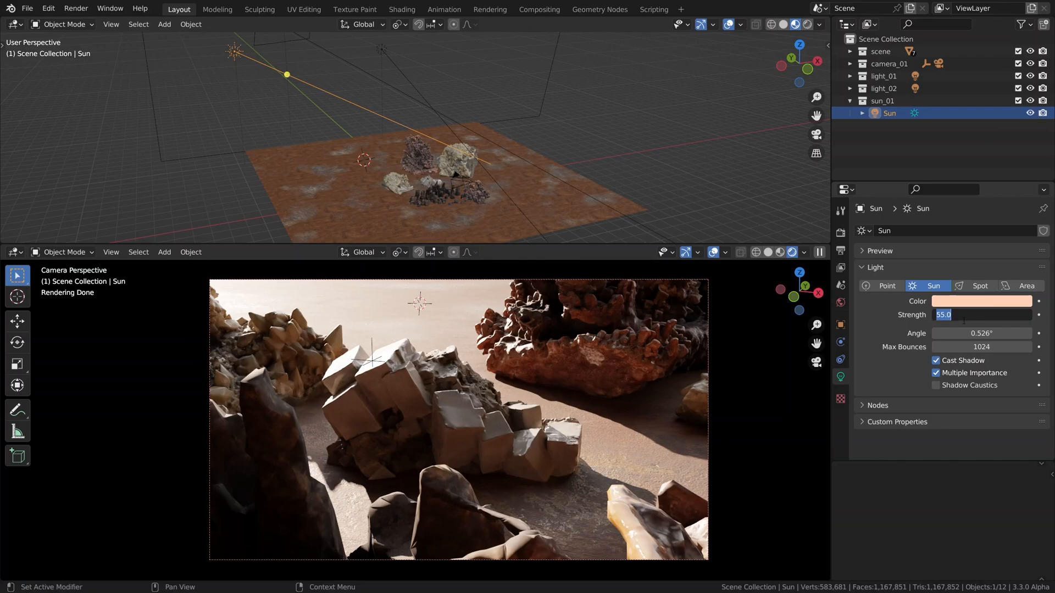
text(1000)
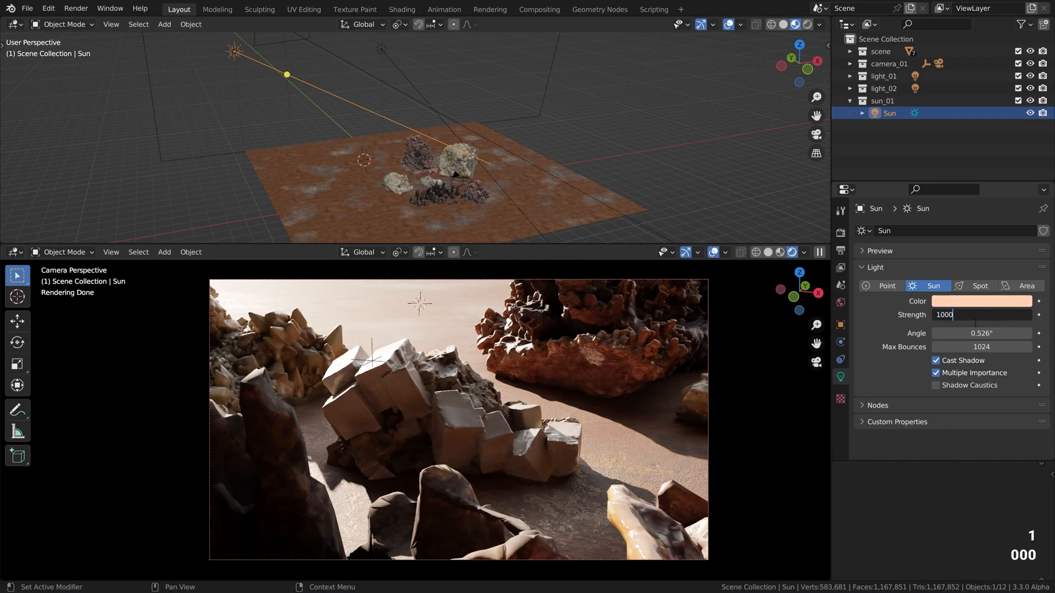
key(Return)
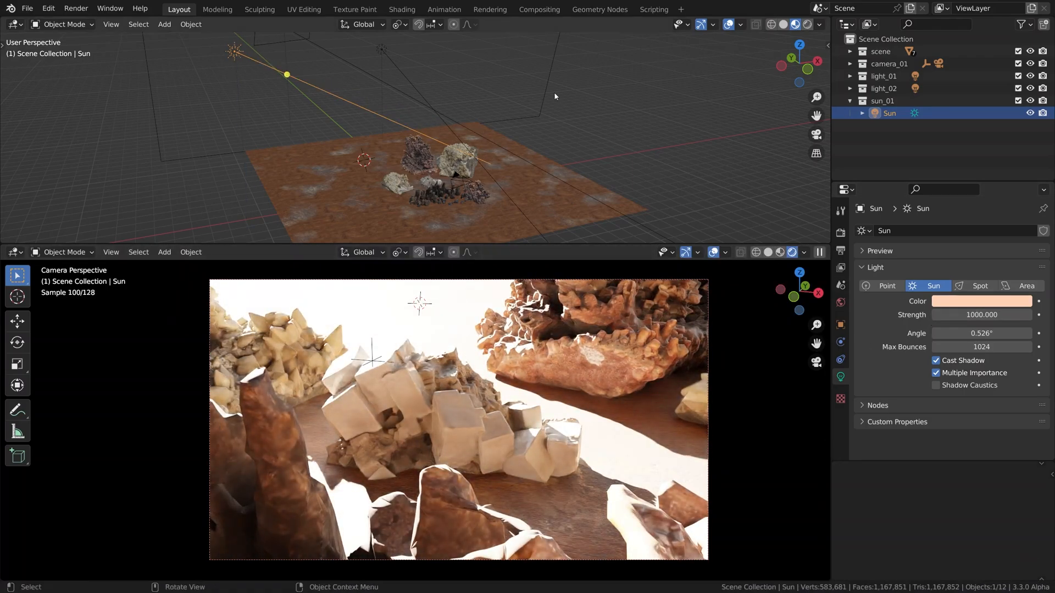
key(r)
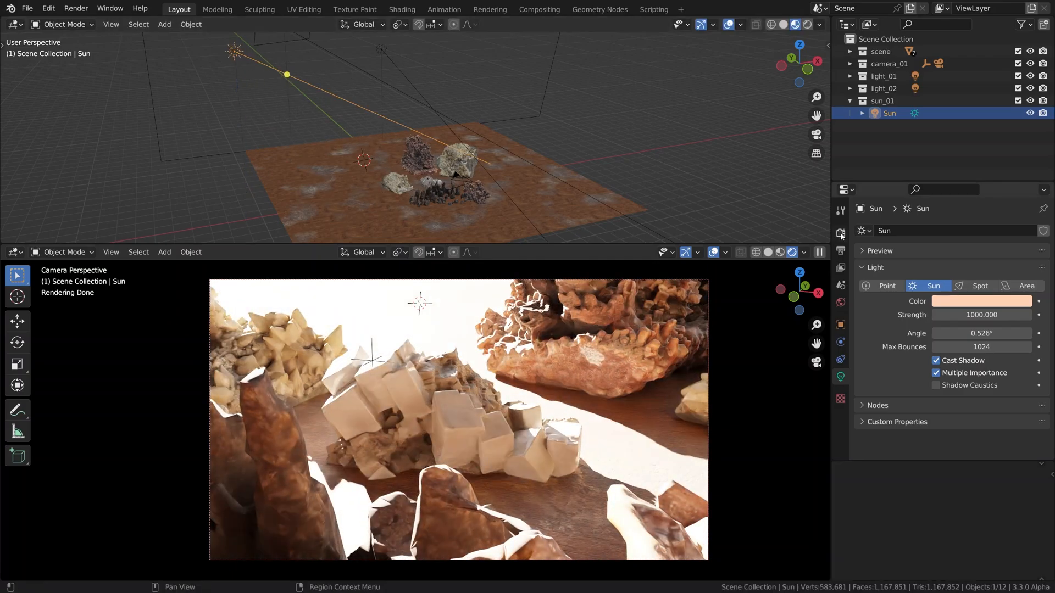
Lower Color Management exposure to -6 in Render Properties and deselect the Sun.
click(840, 232)
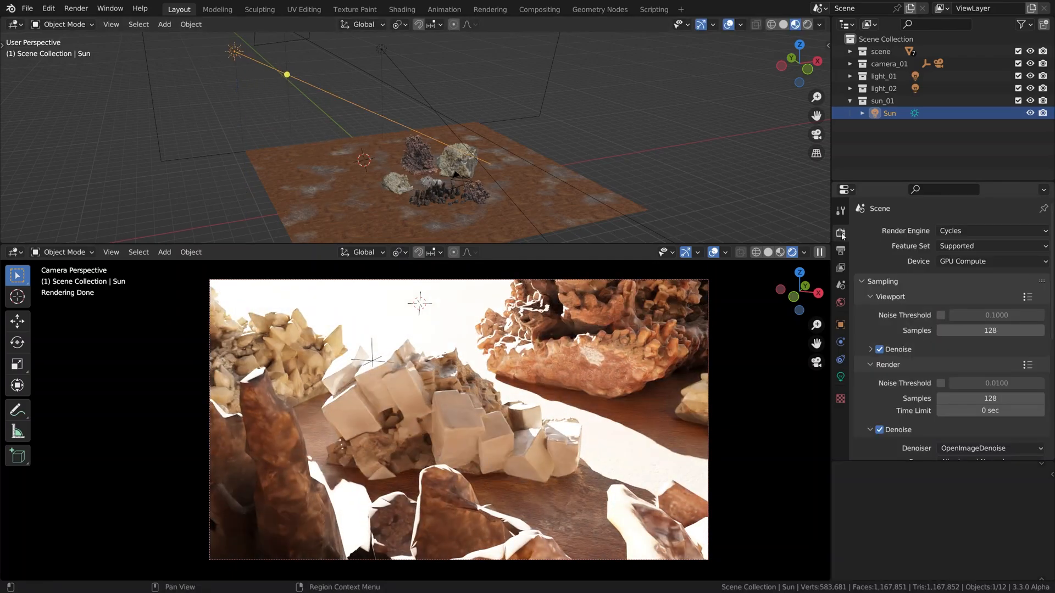
scroll(down, 3)
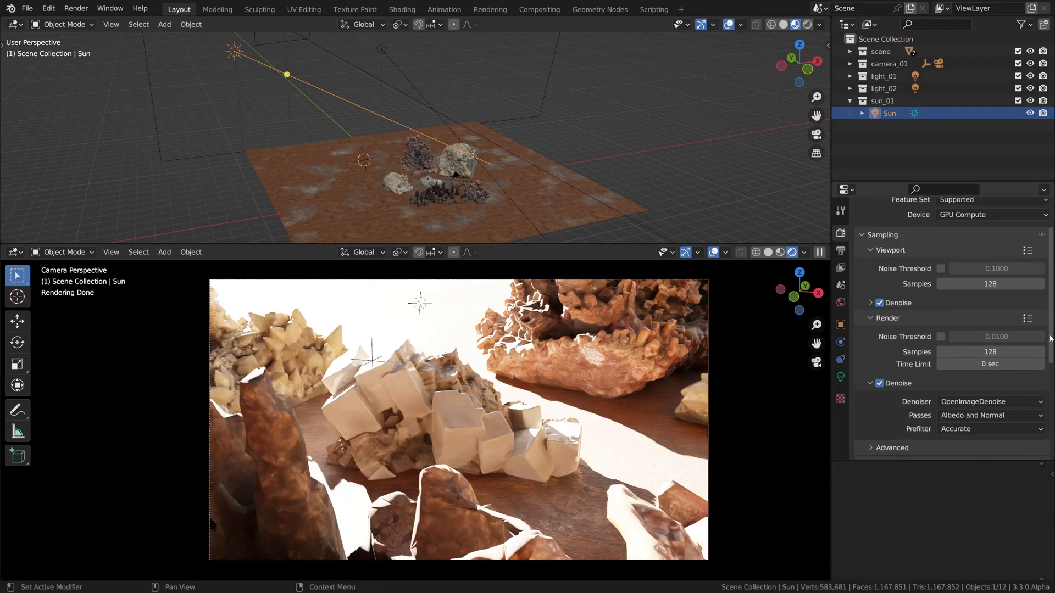
scroll(down, 3)
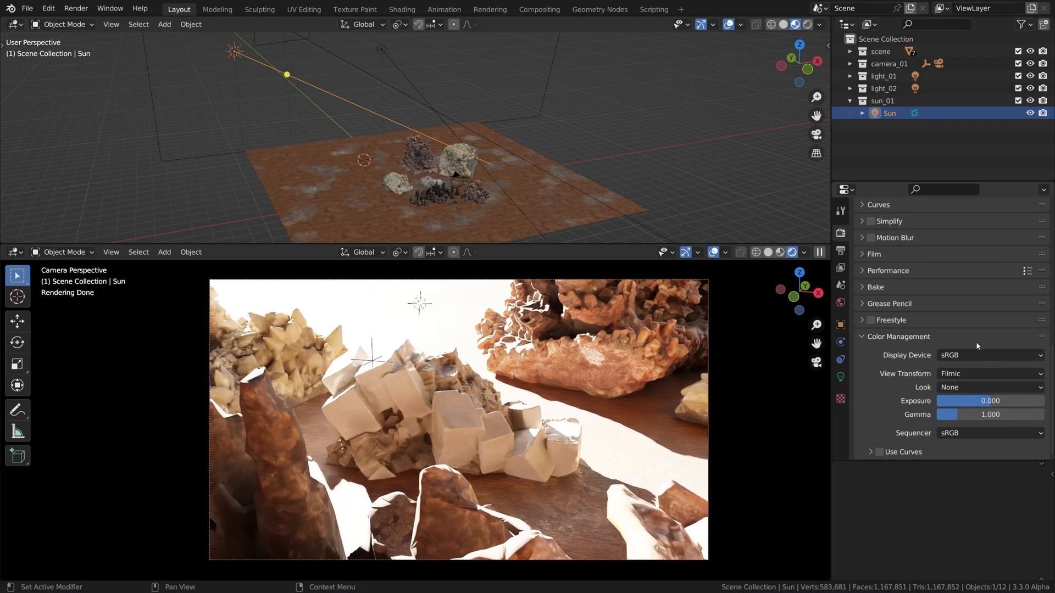
mouse_move(895, 377)
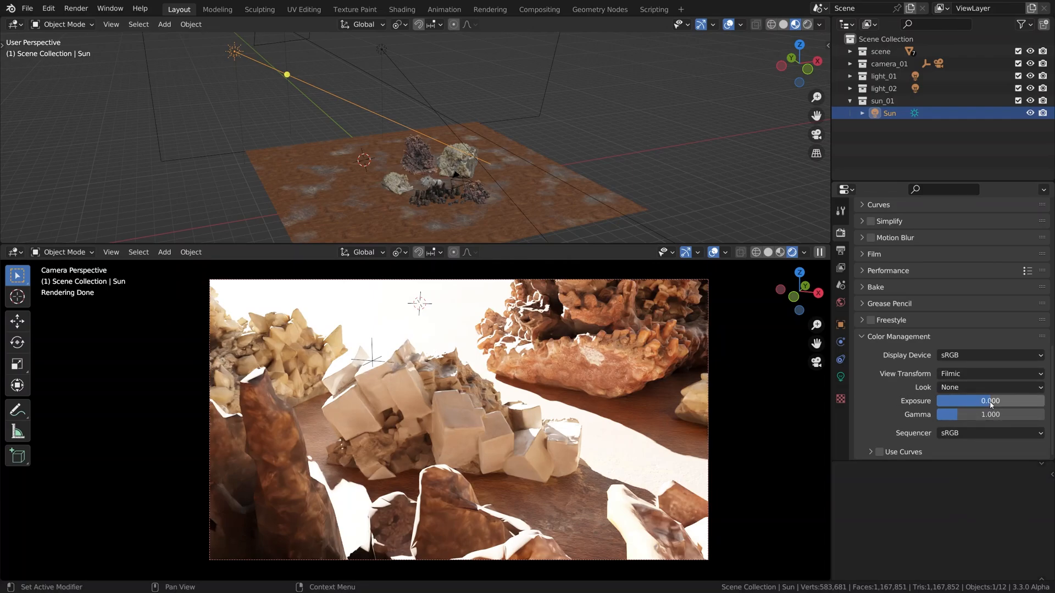
mouse_move(990, 401)
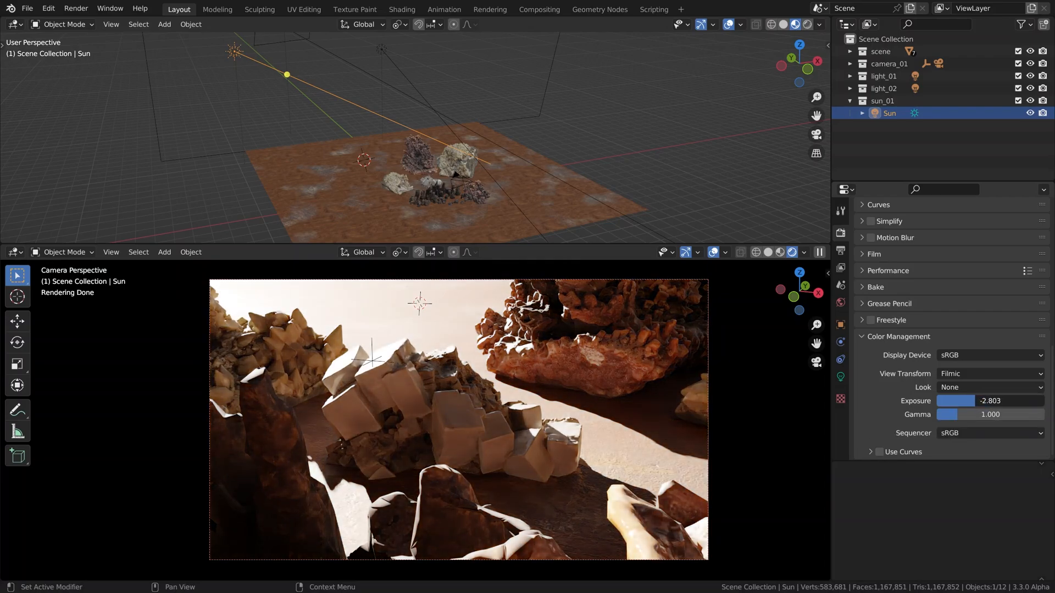
drag(989, 400, 968, 401)
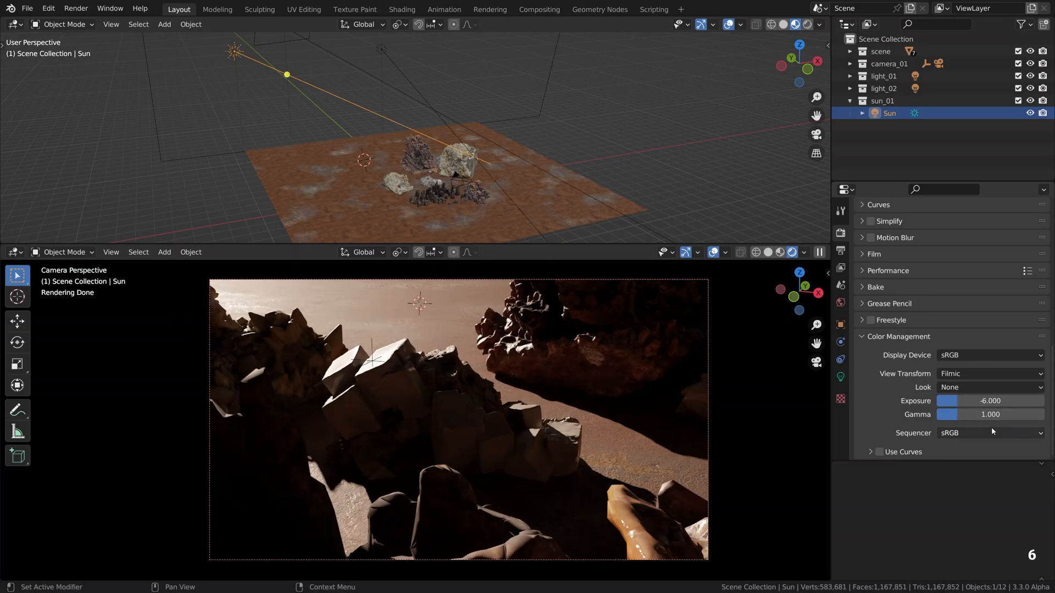
mouse_move(611, 435)
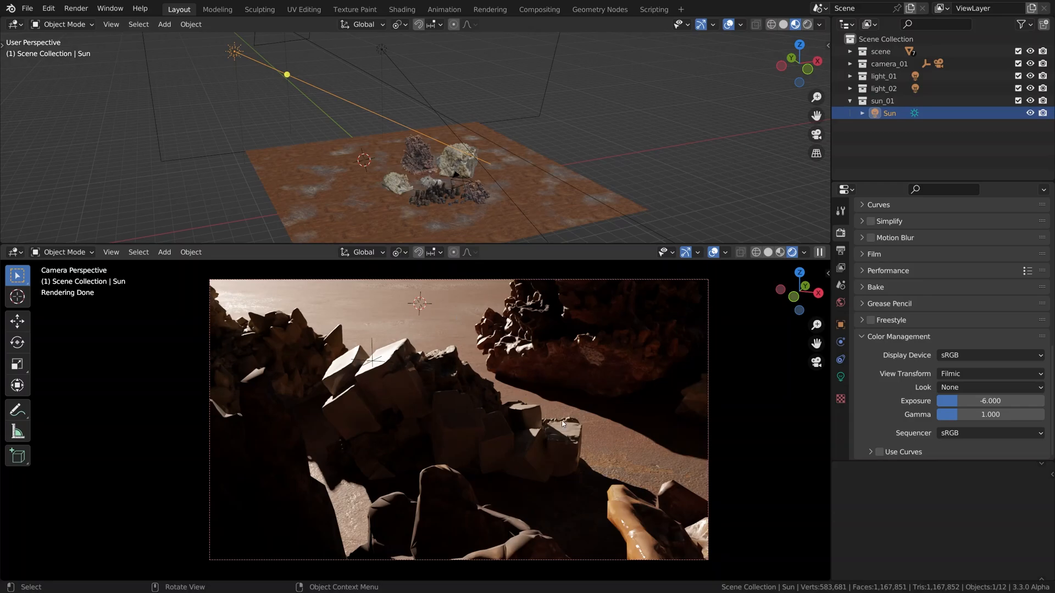
mouse_move(613, 457)
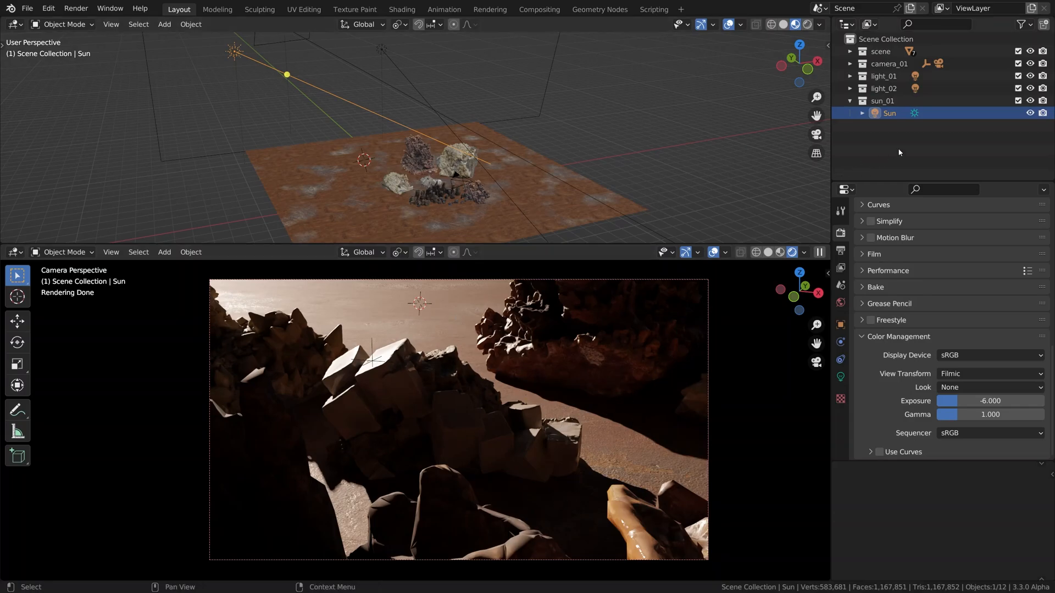
click(1018, 101)
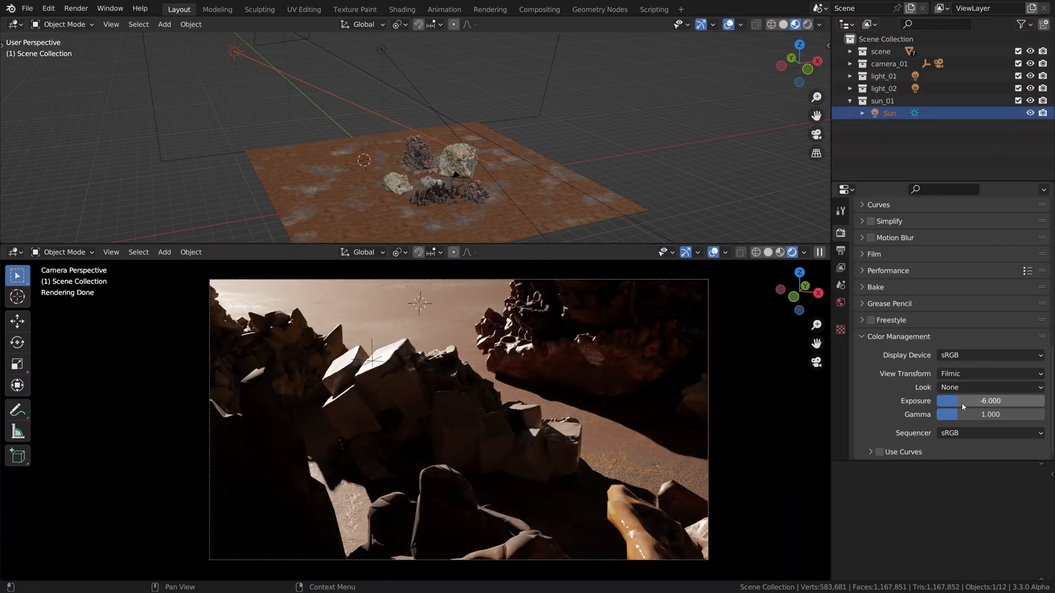
Reset exposure to 0, switch View Transform to Standard, then raise exposure to 2.
drag(963, 400, 976, 400)
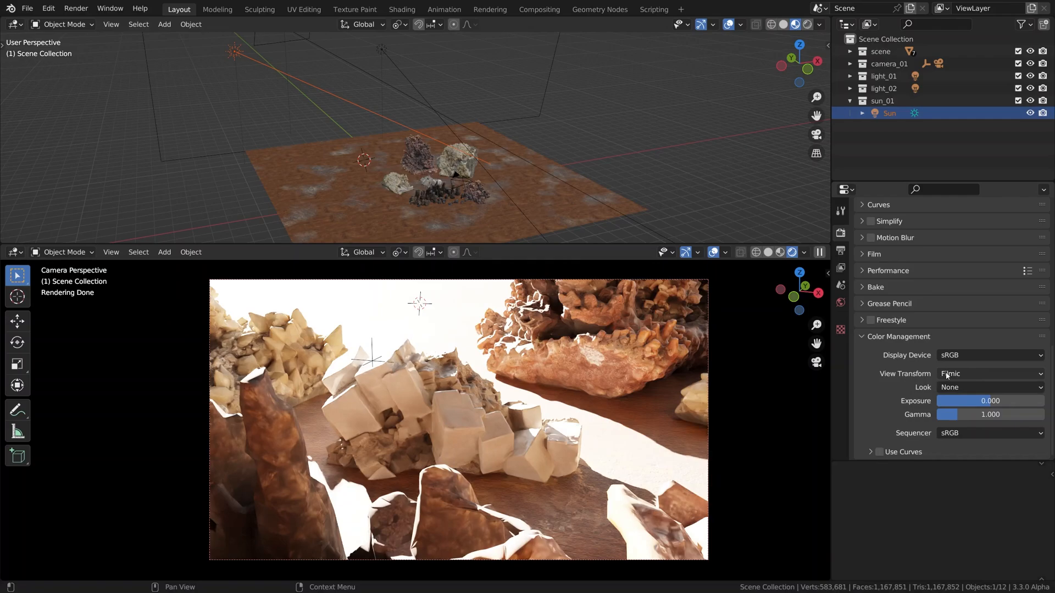
click(989, 374)
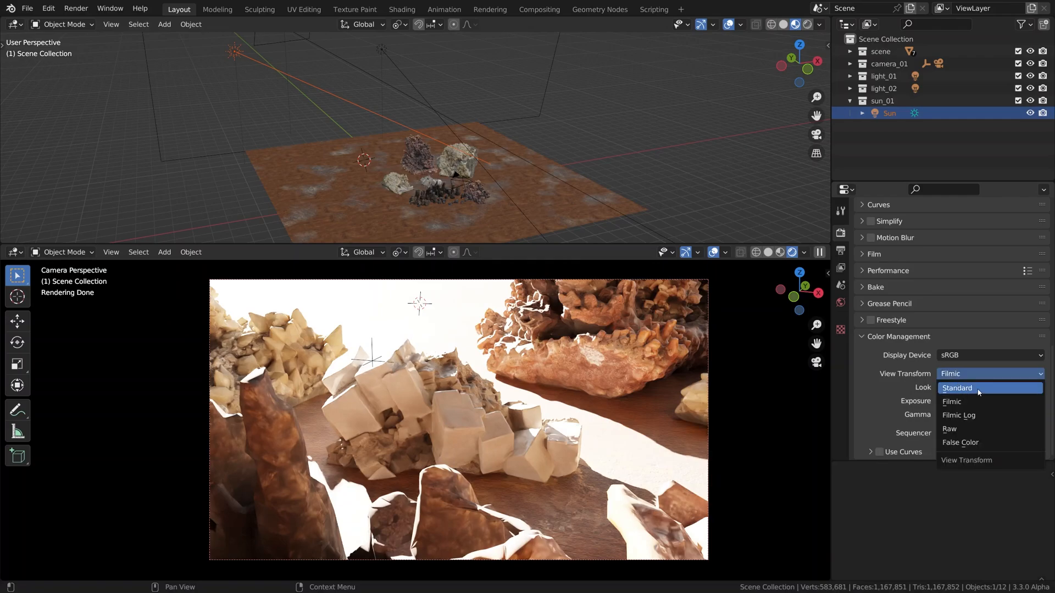
click(956, 387)
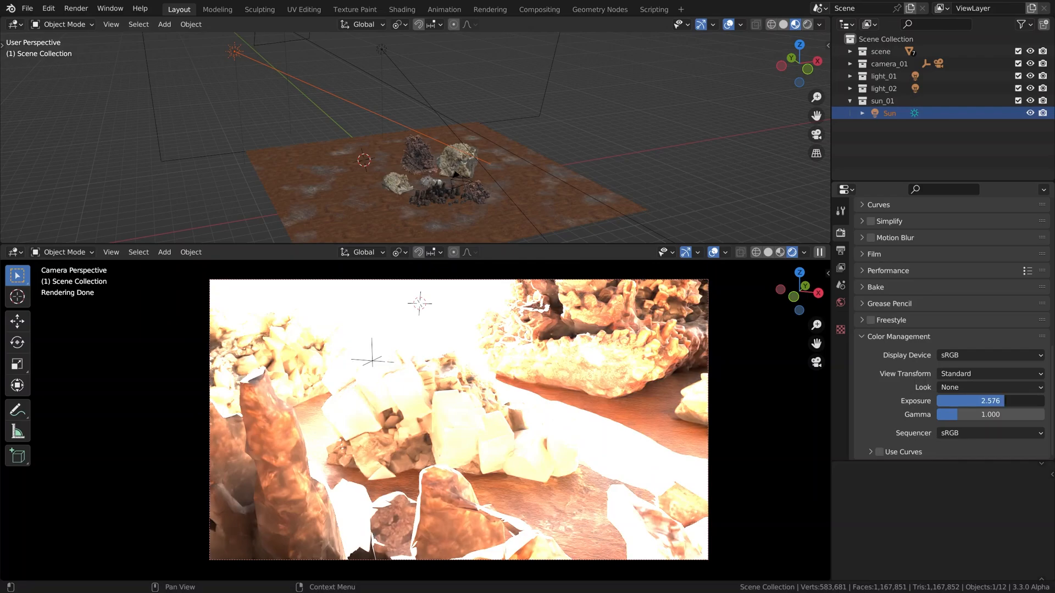
drag(989, 402, 983, 401)
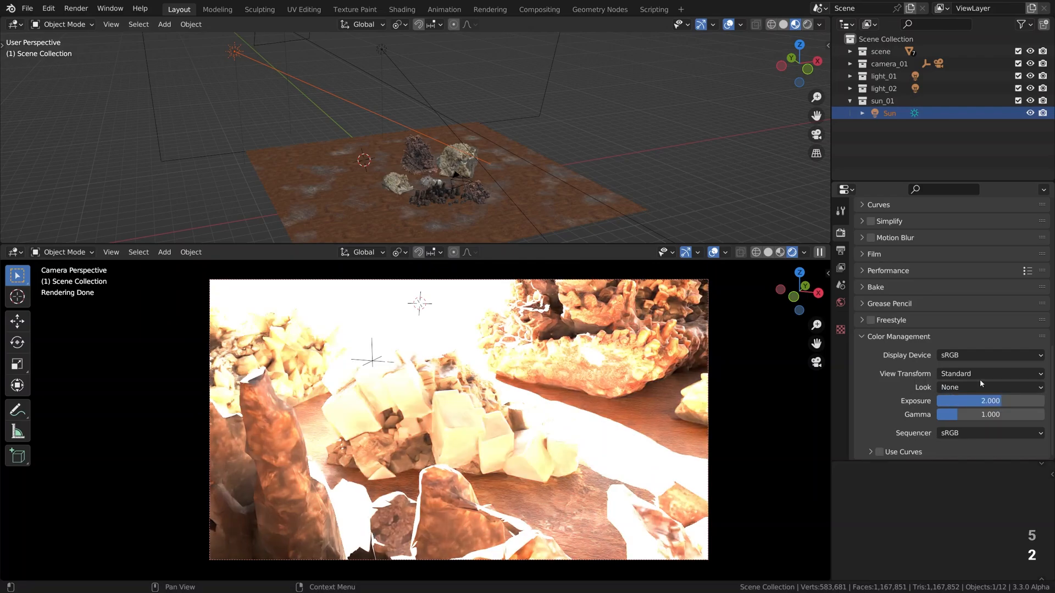
click(592, 354)
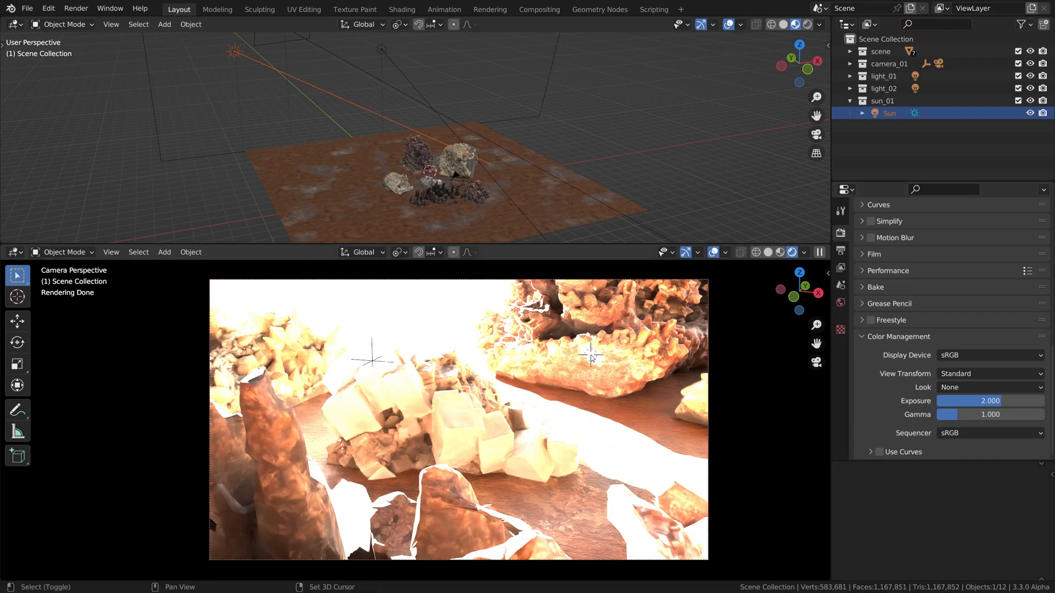
mouse_move(461, 404)
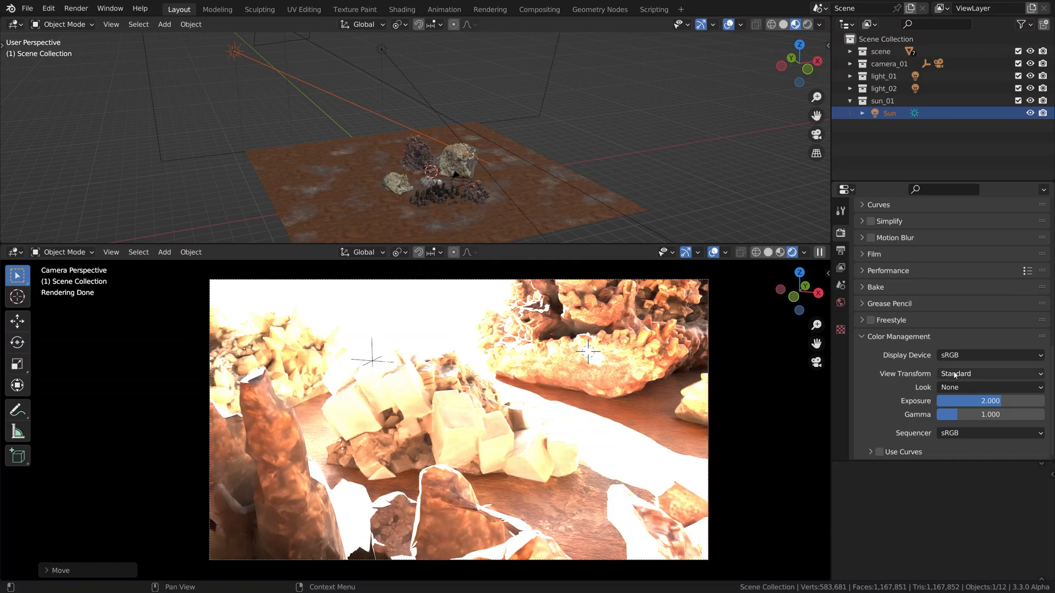
Switch View Transform back to Filmic and fine-tune the exposure slider.
click(989, 373)
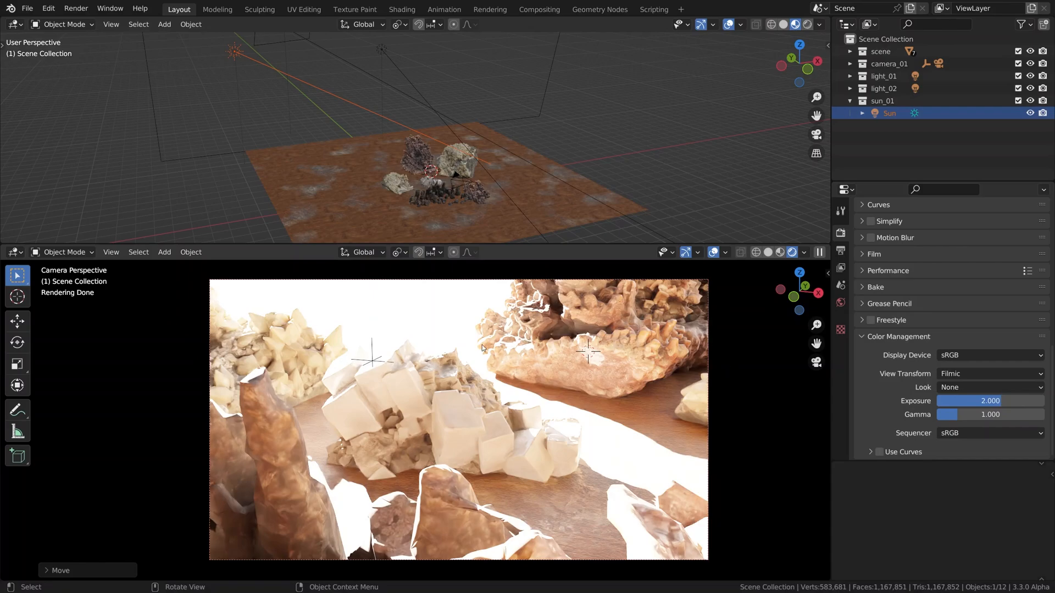
mouse_move(453, 402)
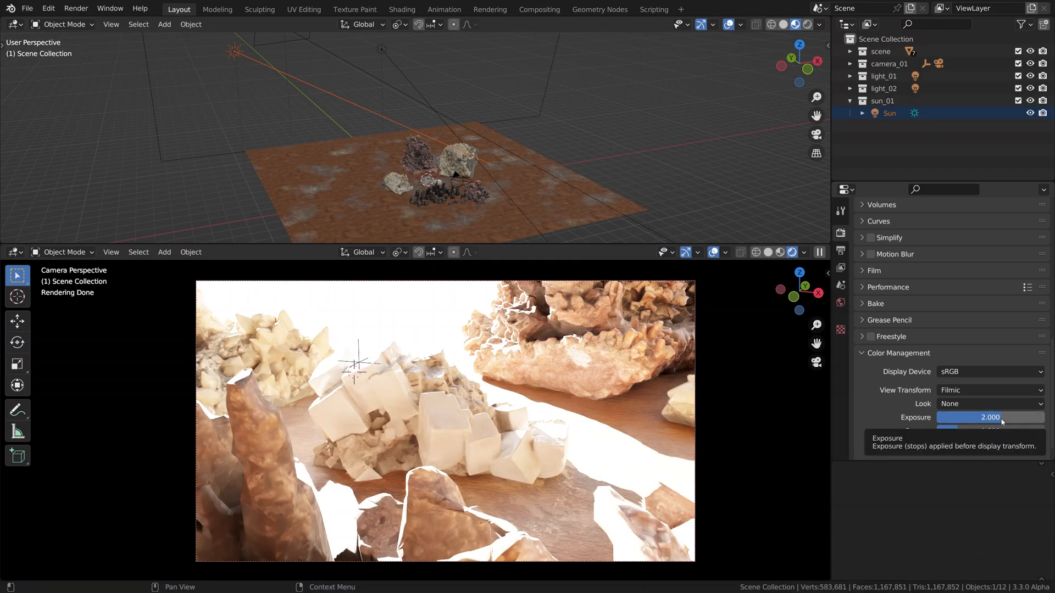
drag(1003, 417, 976, 417)
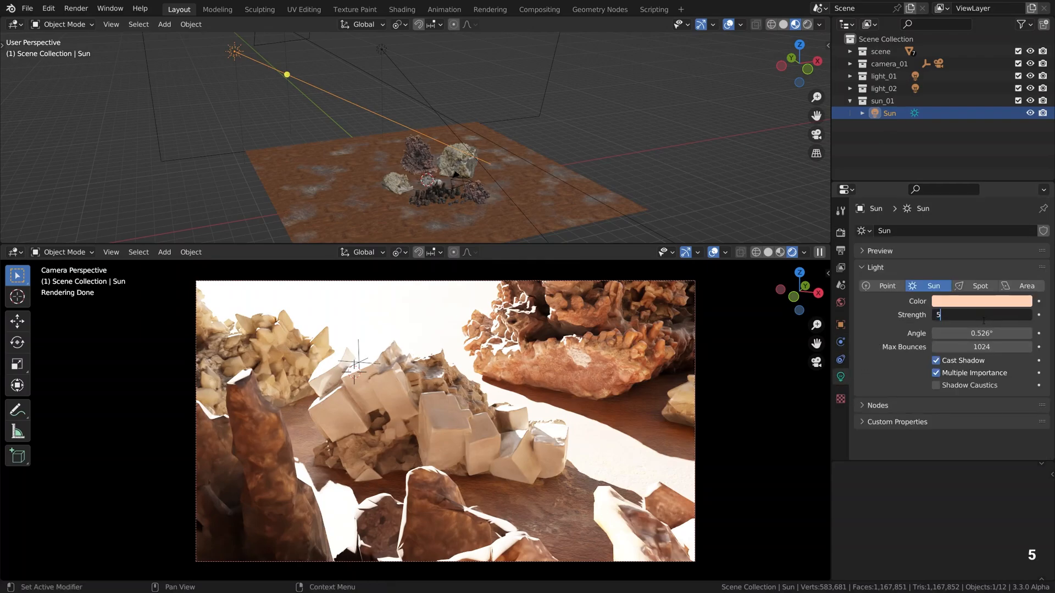
Type a higher Sun Strength value of 55.
text(55)
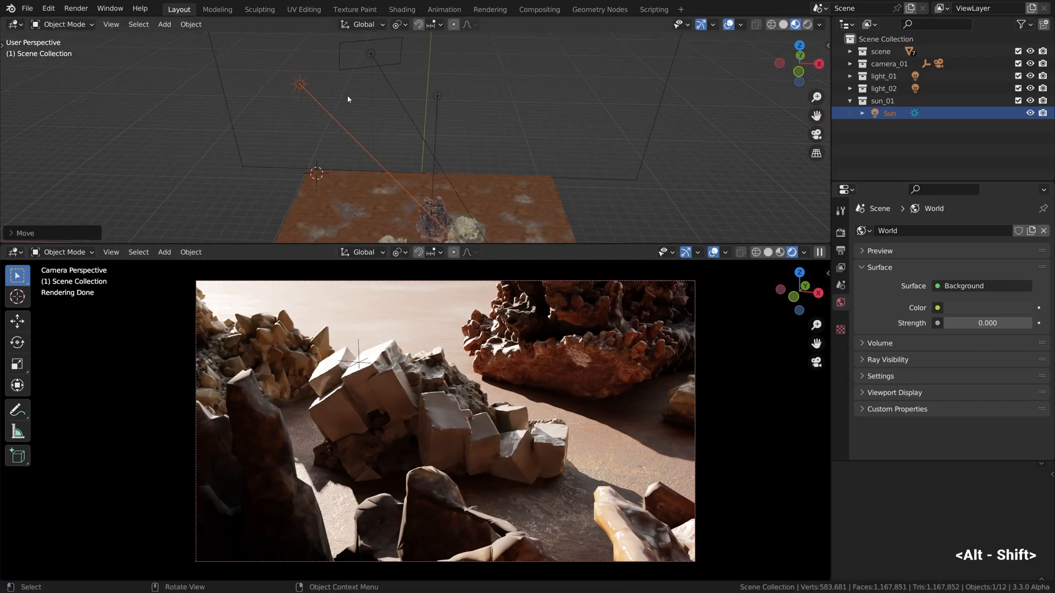
Add an upright plane stretched along Y and give it a new black material.
click(164, 24)
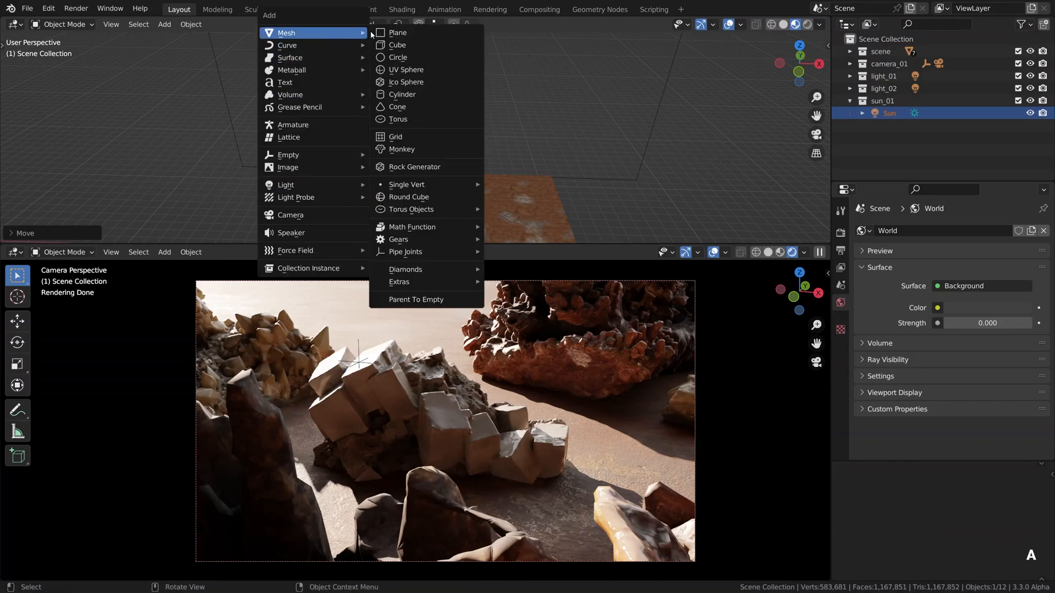
click(397, 32)
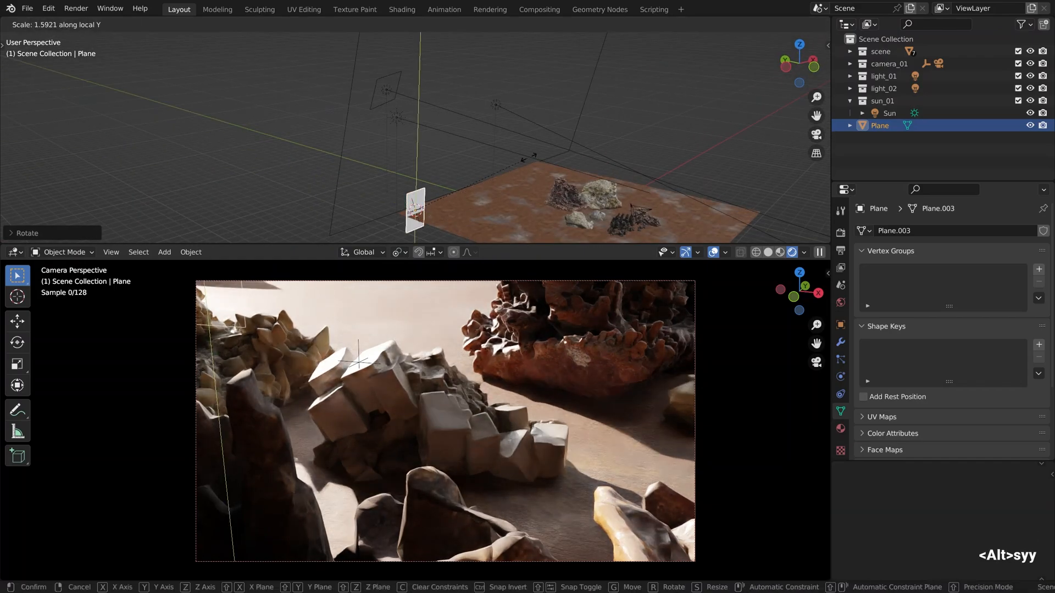
key(s)
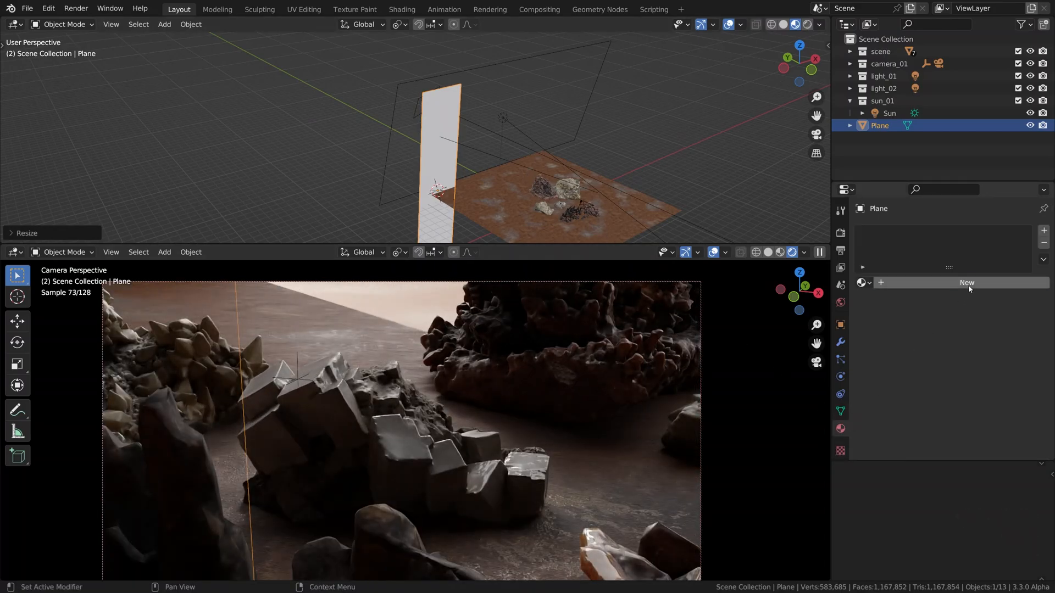
click(966, 283)
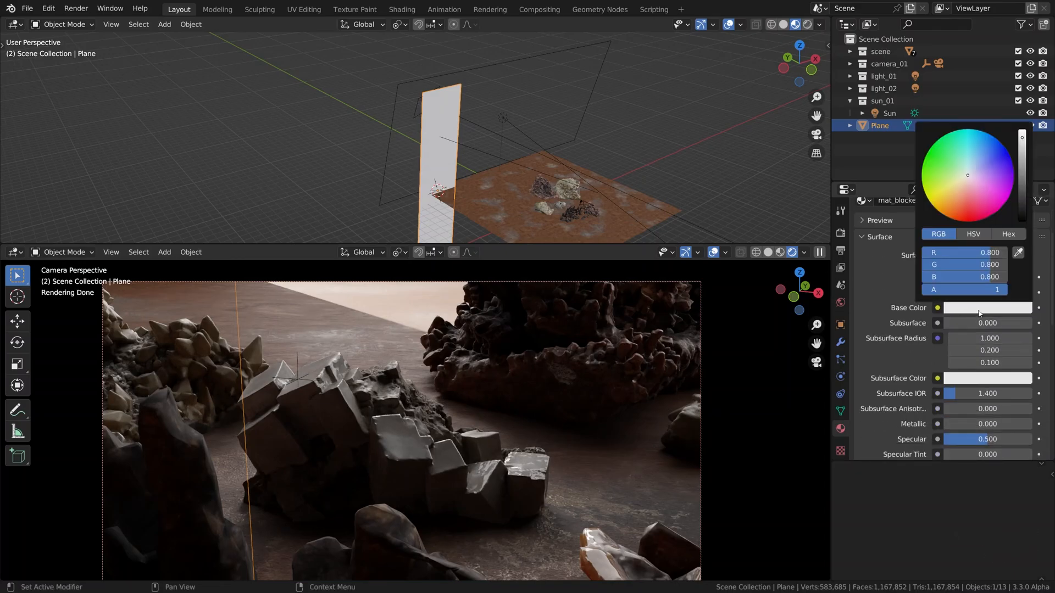
click(967, 174)
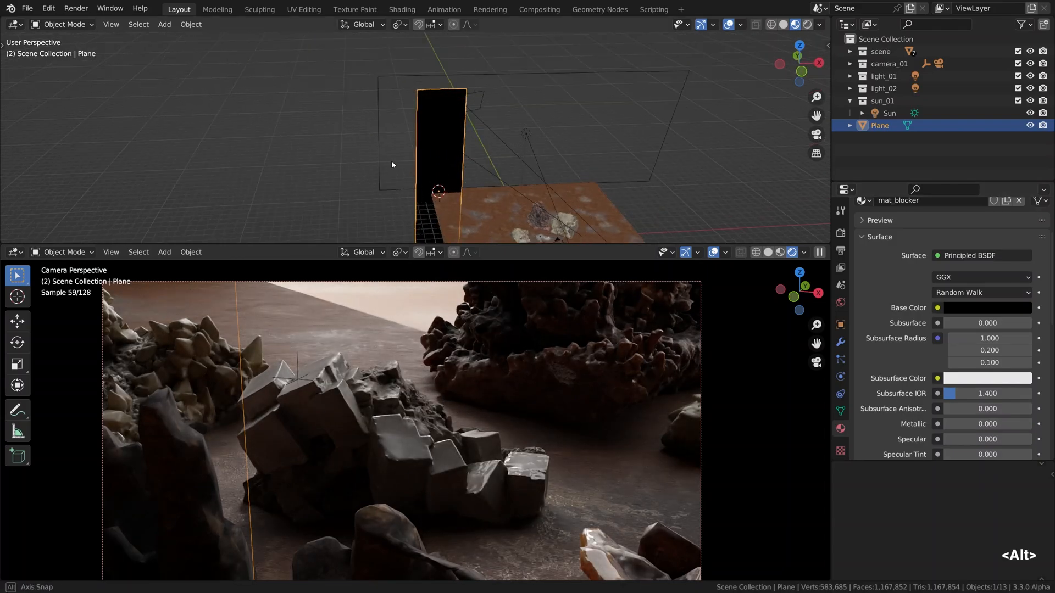
Widen a black blocker plane along X, then duplicate and position copies to narrow the sunbeam.
key(s)
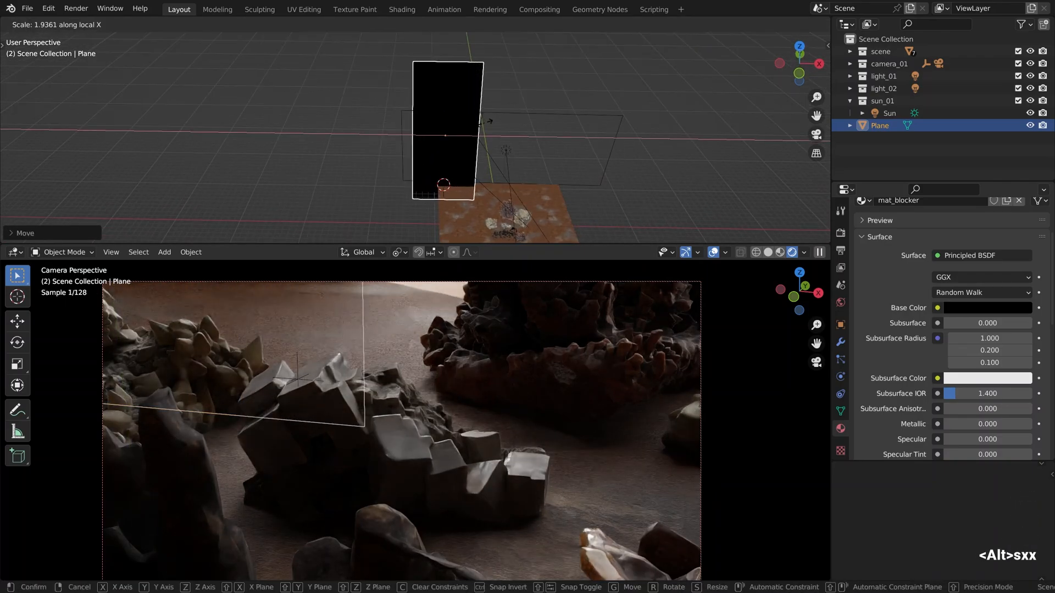
key(r)
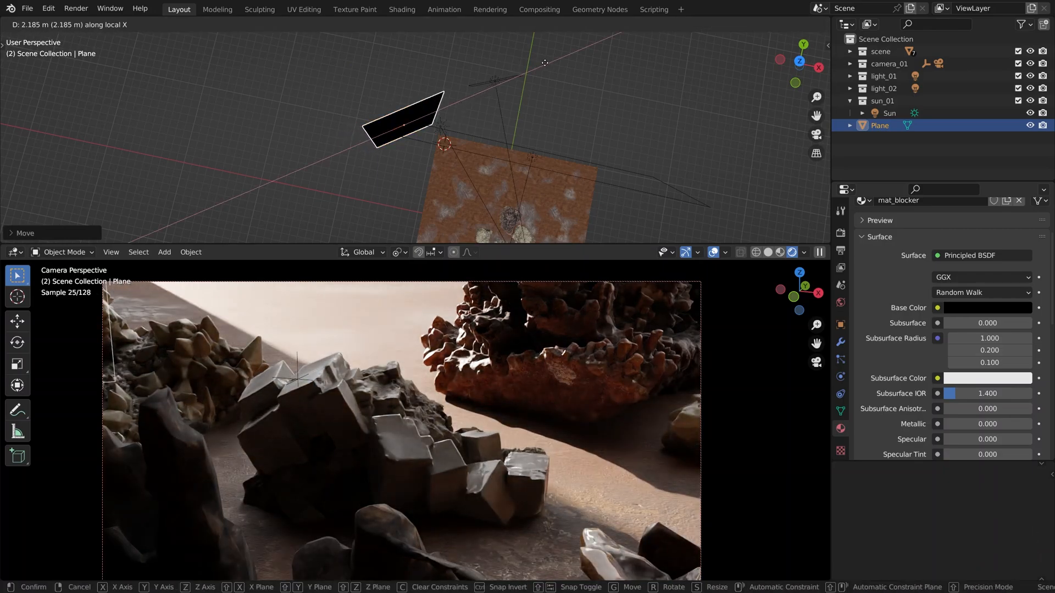
mouse_move(581, 70)
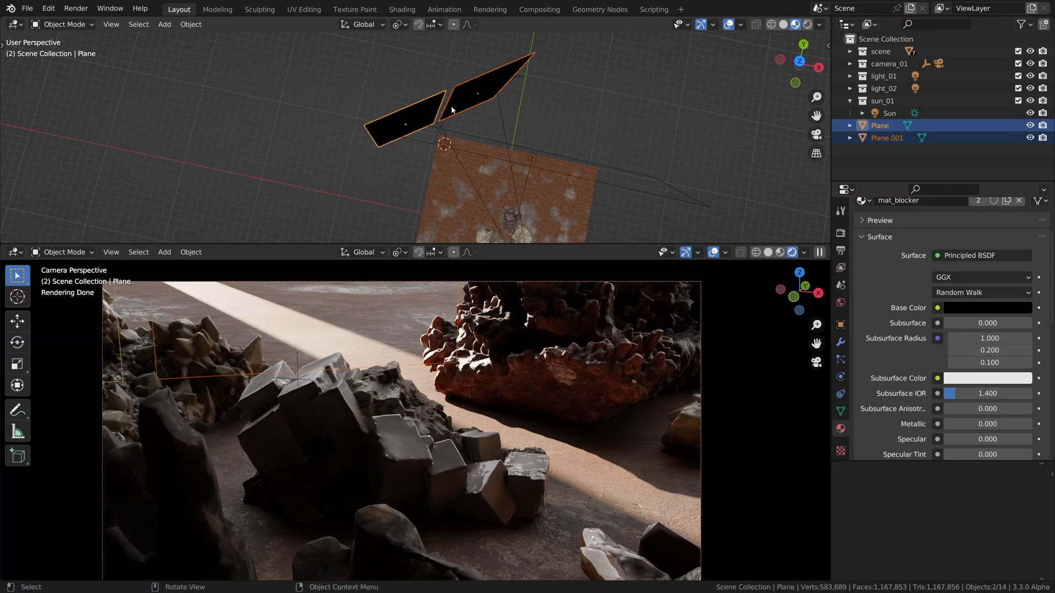
key(g)
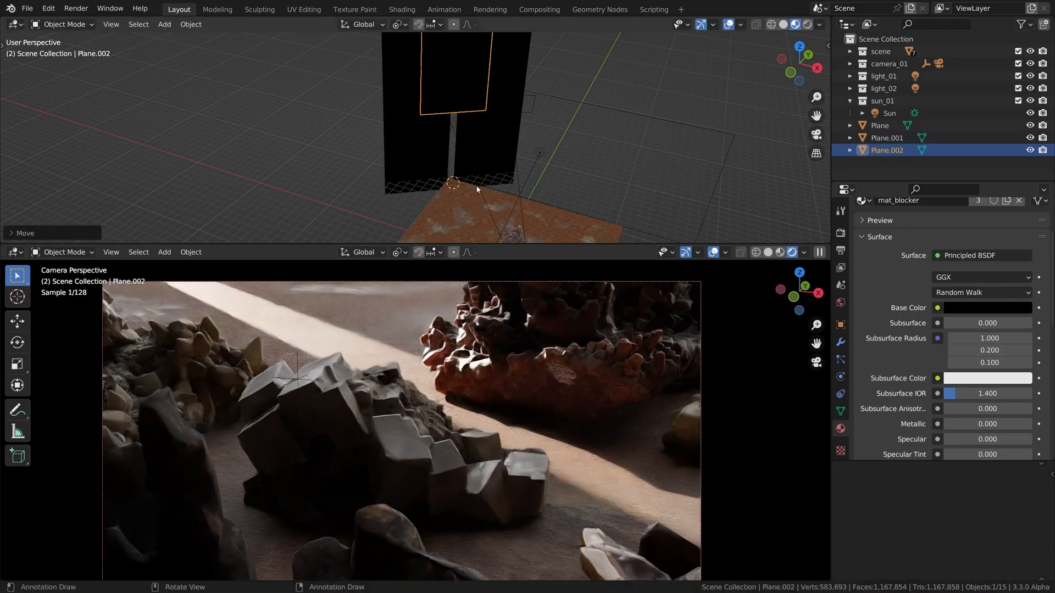
key(g)
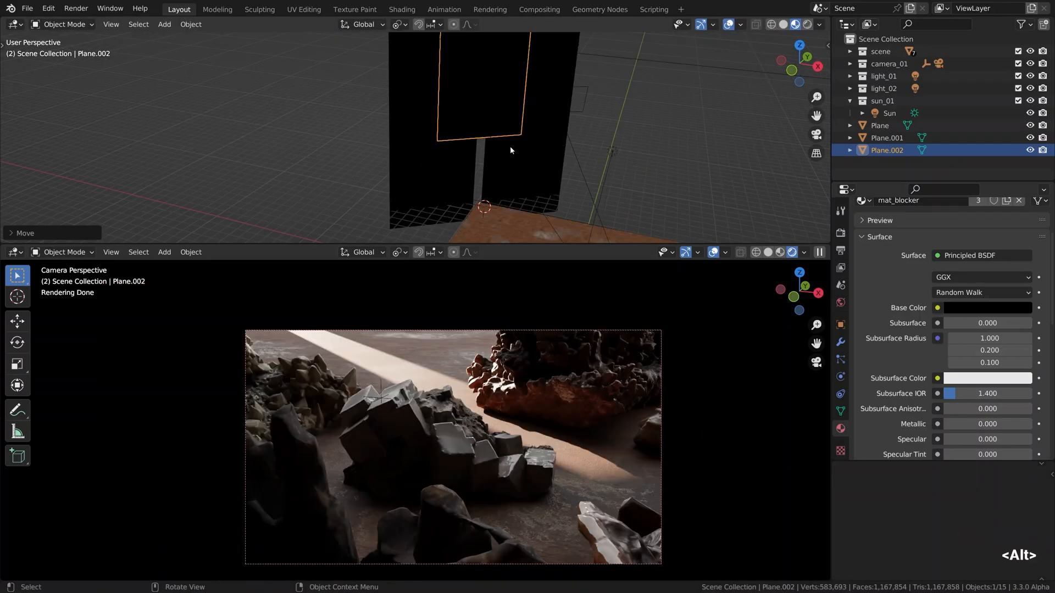
Add Plane.003 as an upright strip in the light gap and subdivide it three times.
click(164, 25)
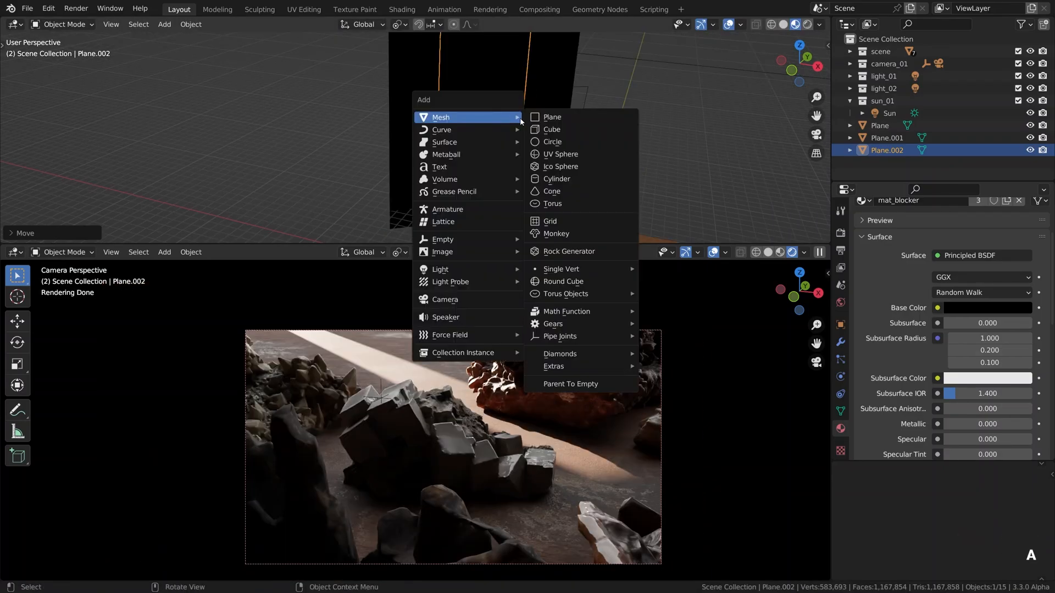
click(552, 117)
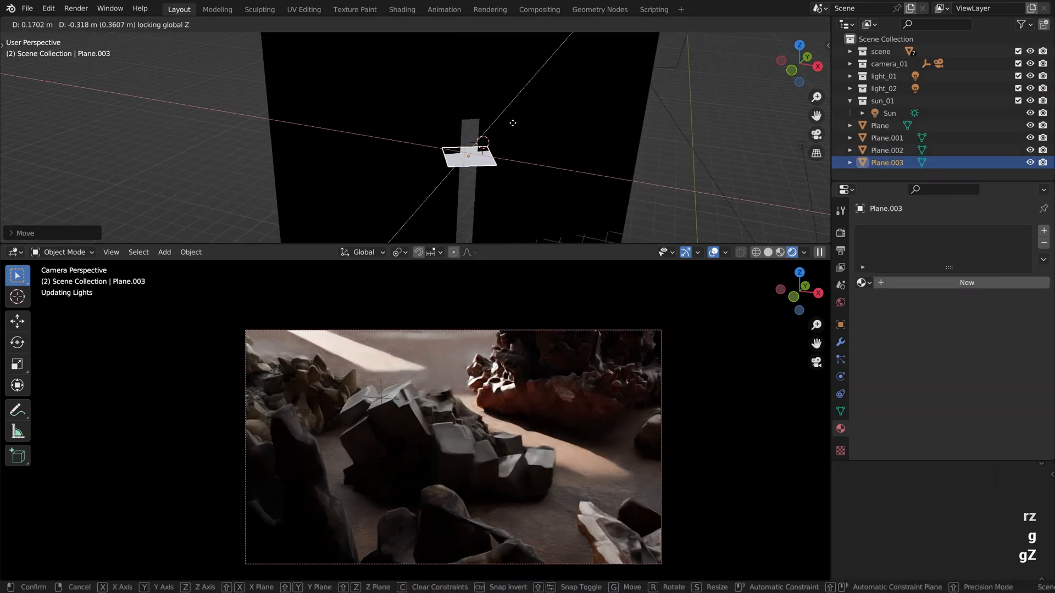
key(r)
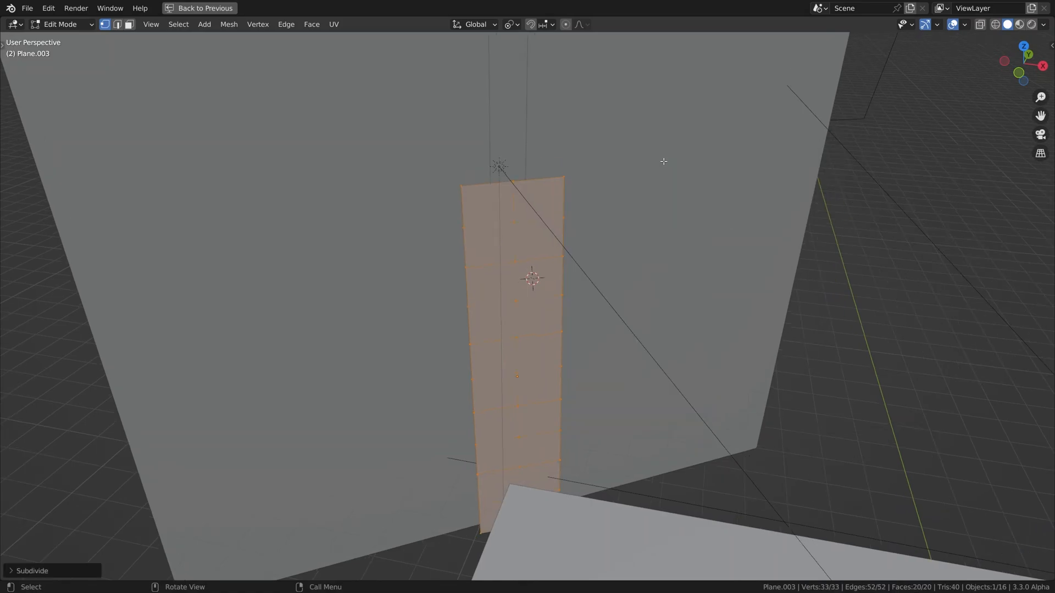
right_click(663, 162)
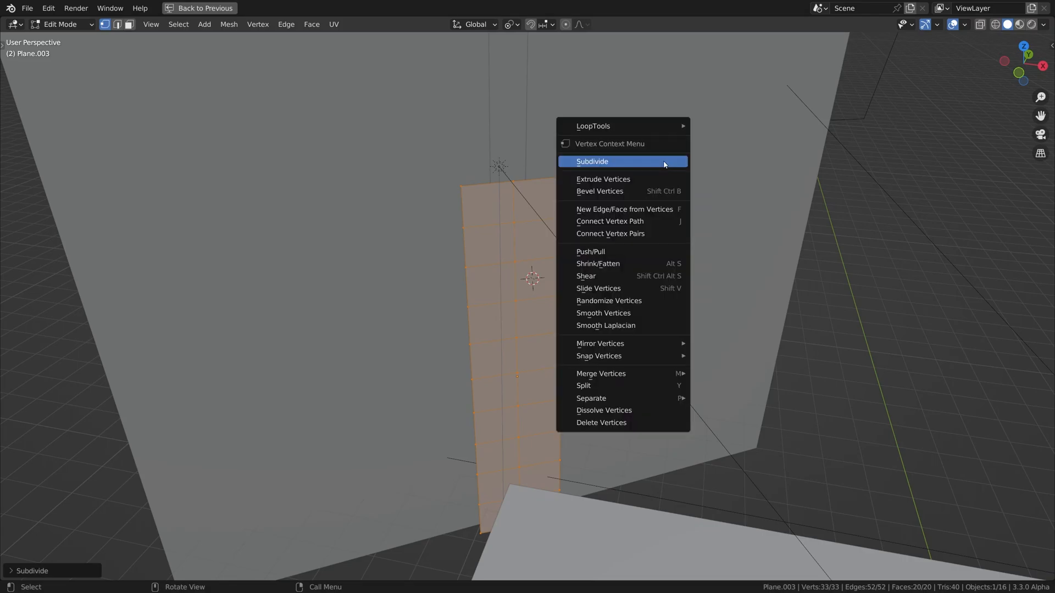
click(591, 162)
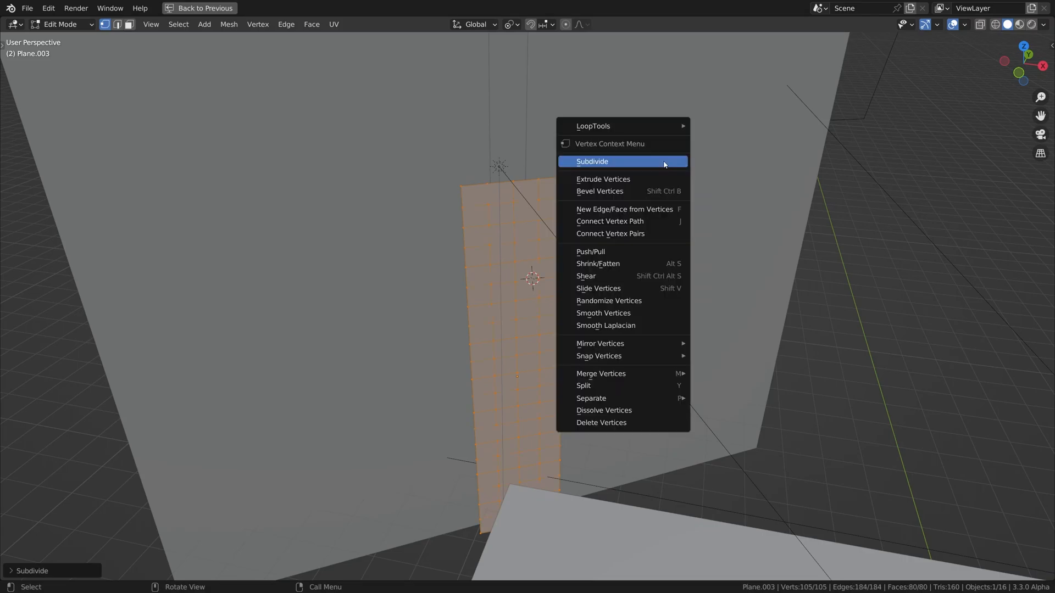
click(591, 161)
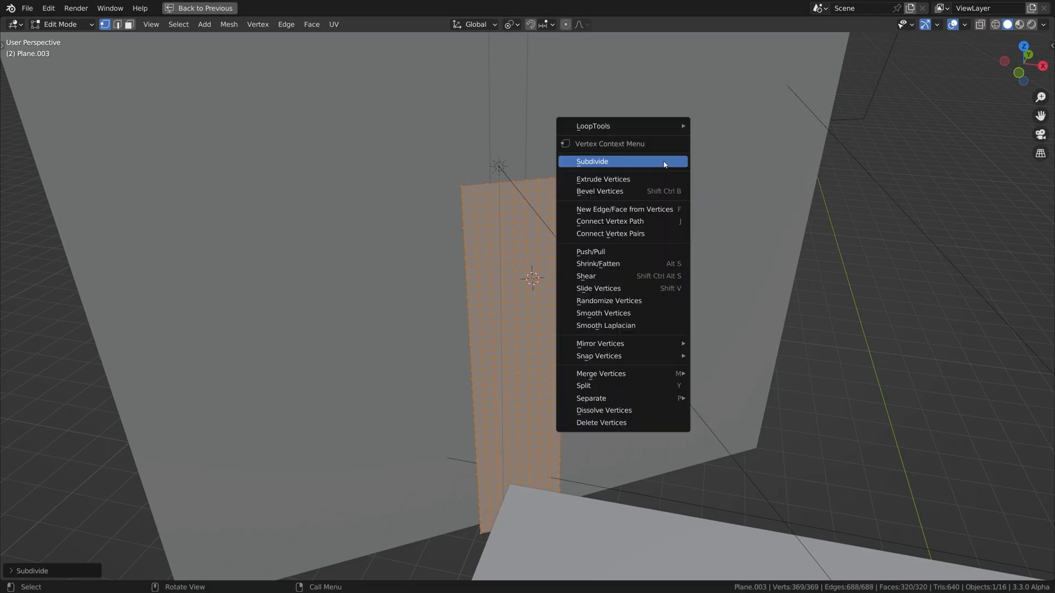
click(593, 161)
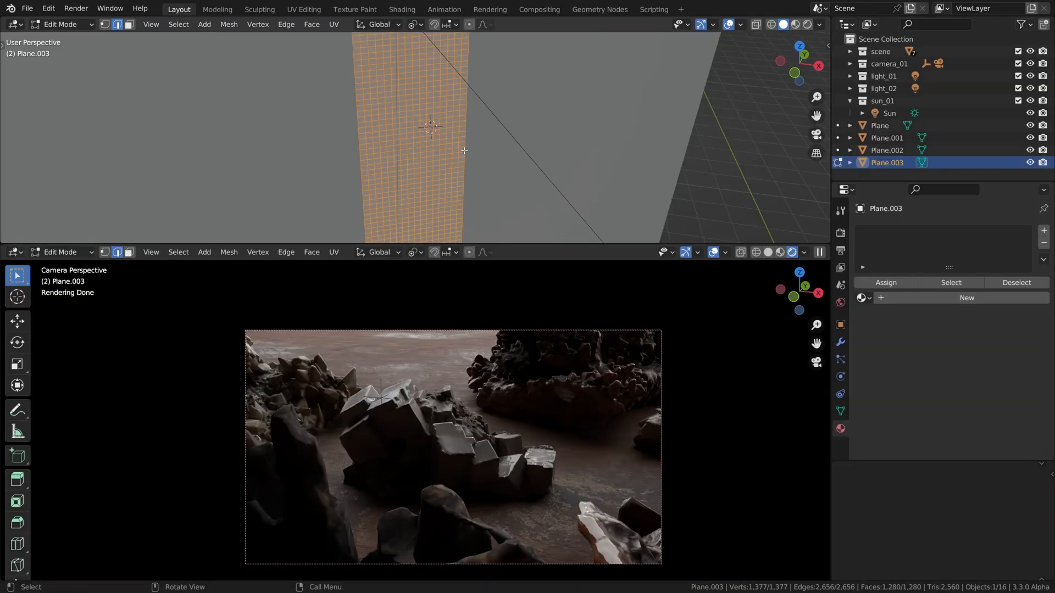
Try a Decimate modifier in Un-Subdivide mode on Plane.003, then remove it.
key(Tab)
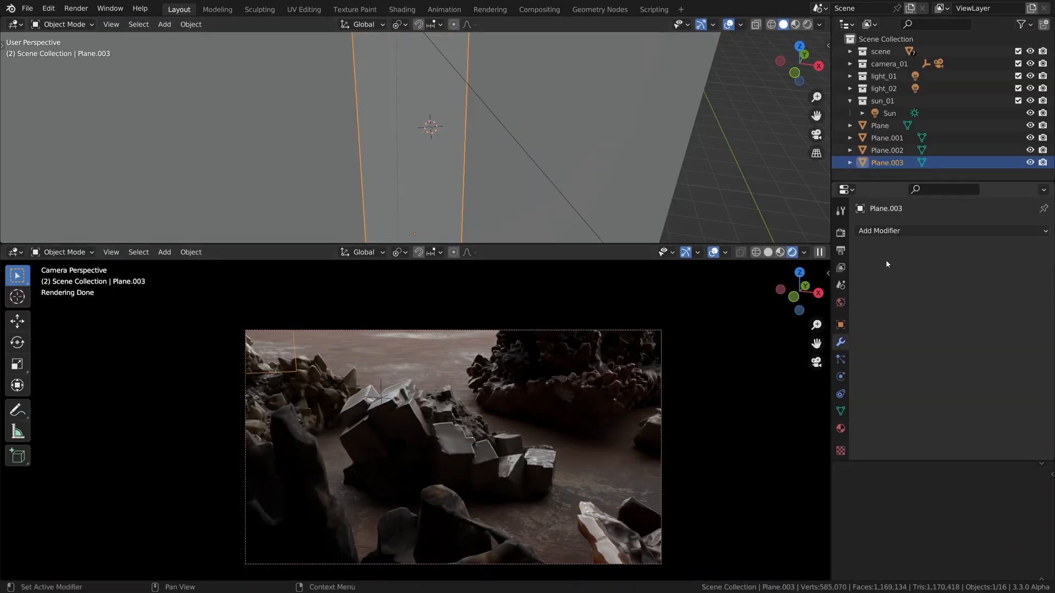
click(882, 230)
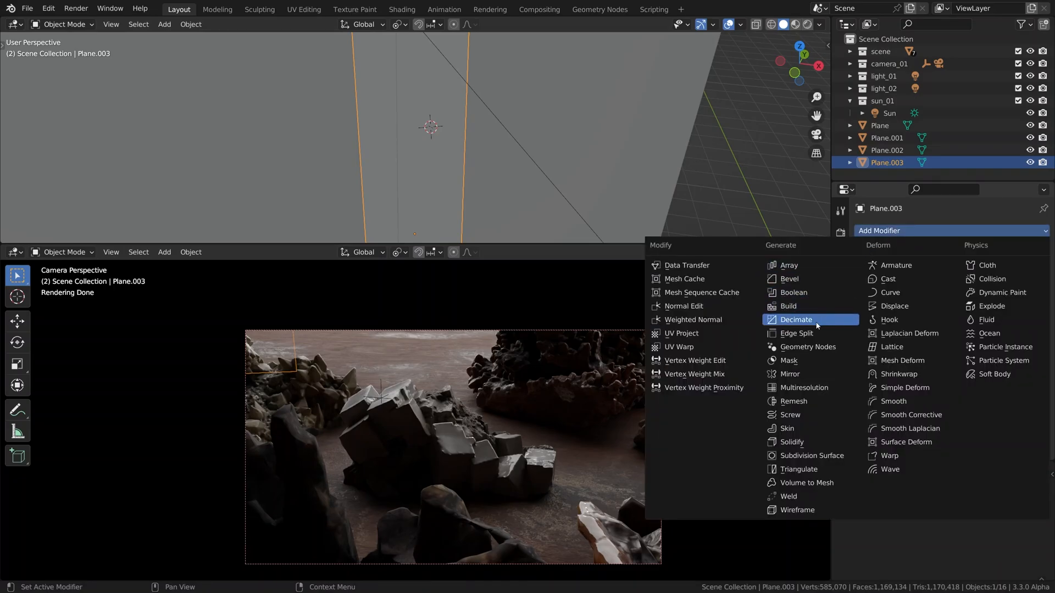
click(795, 320)
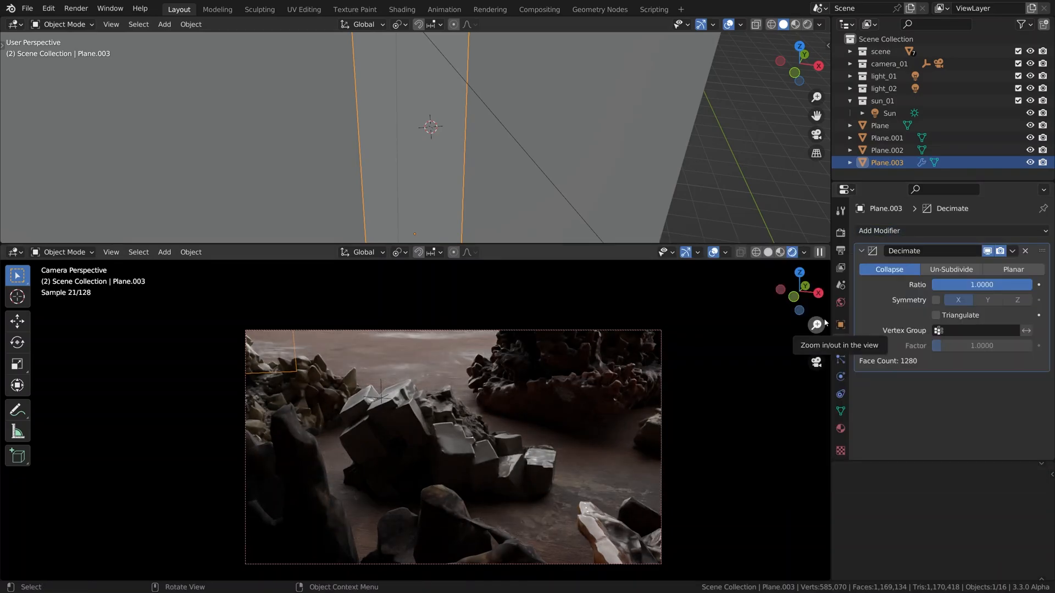
click(950, 269)
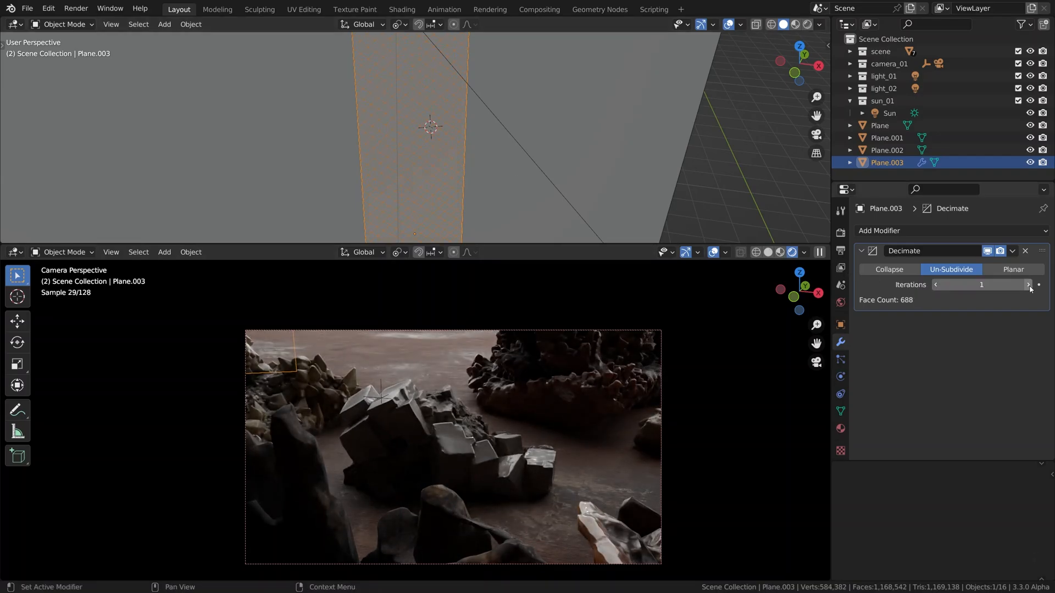
click(1025, 251)
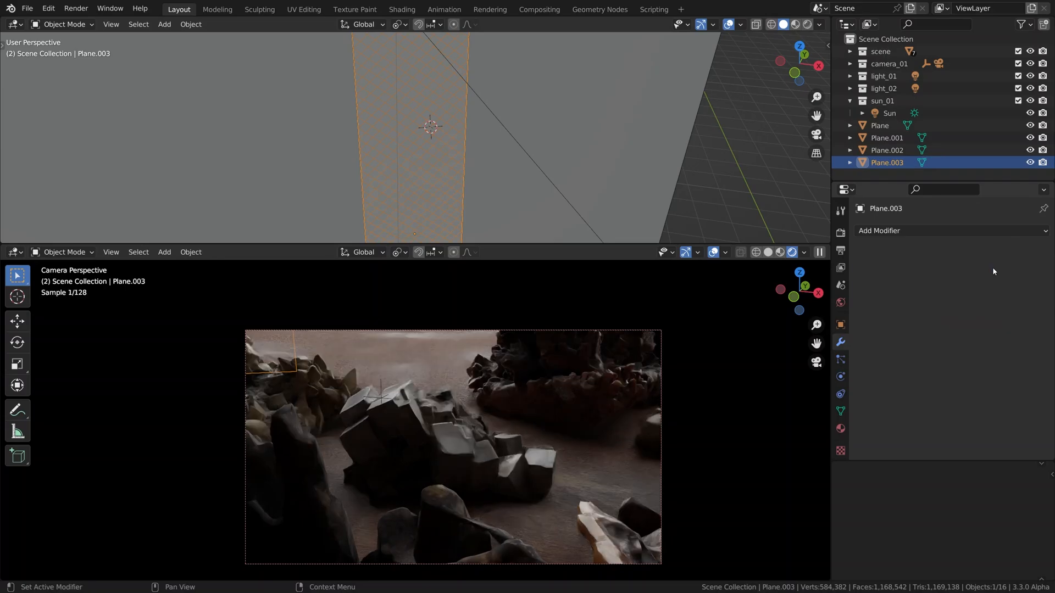
click(901, 231)
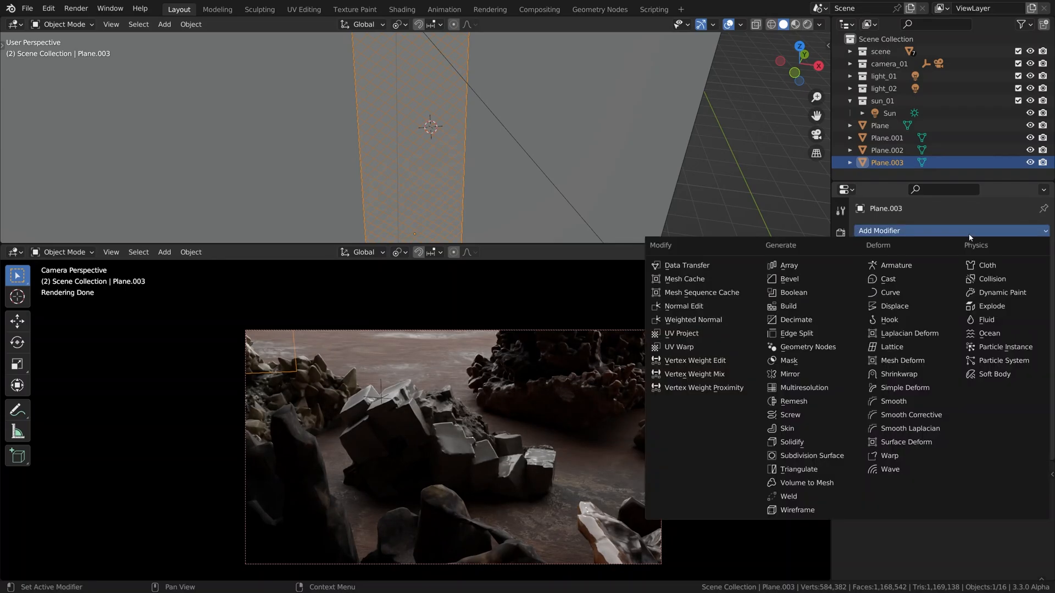
mouse_move(800, 469)
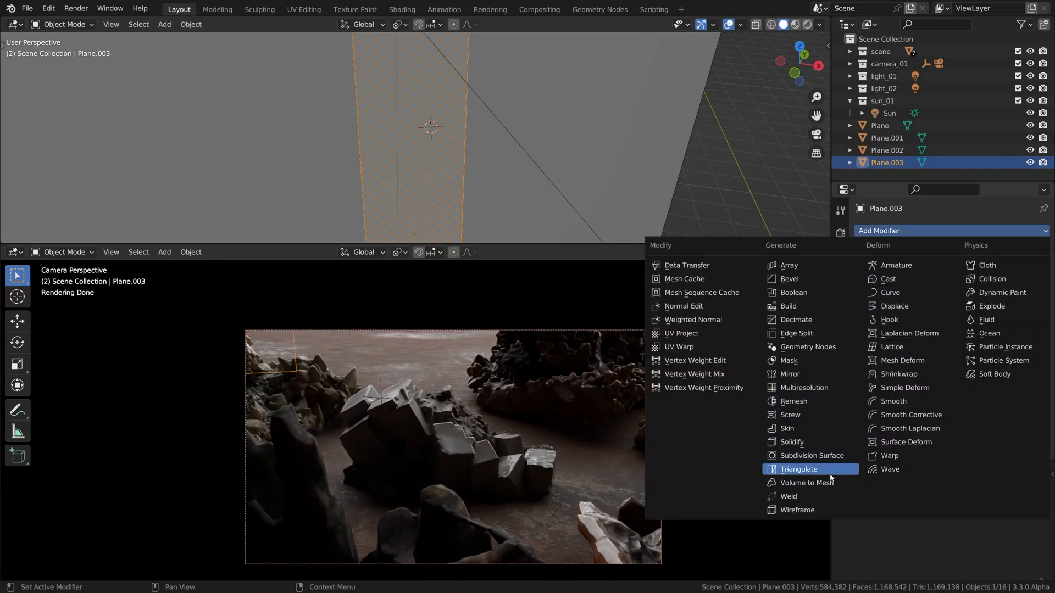
Add a Wireframe modifier to Plane.003 with thickness about 0.0059 m.
click(797, 510)
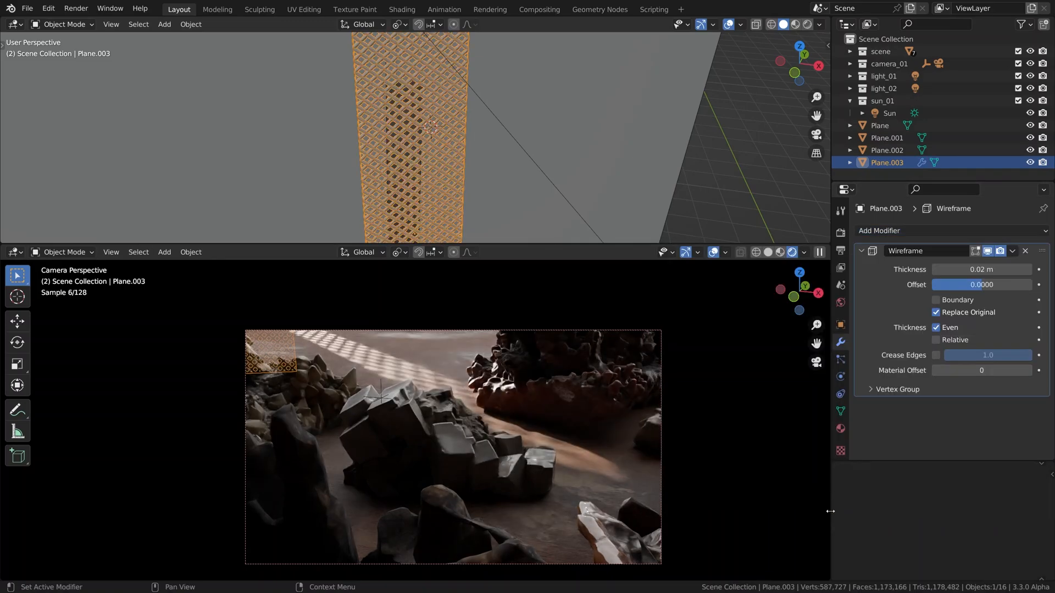
drag(989, 270, 962, 269)
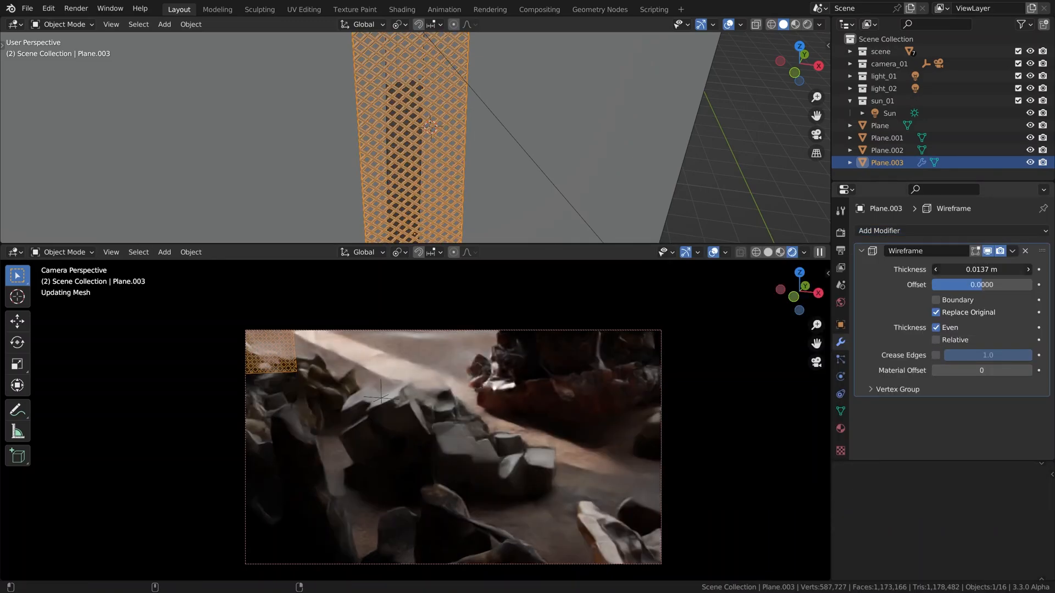
drag(981, 269, 996, 269)
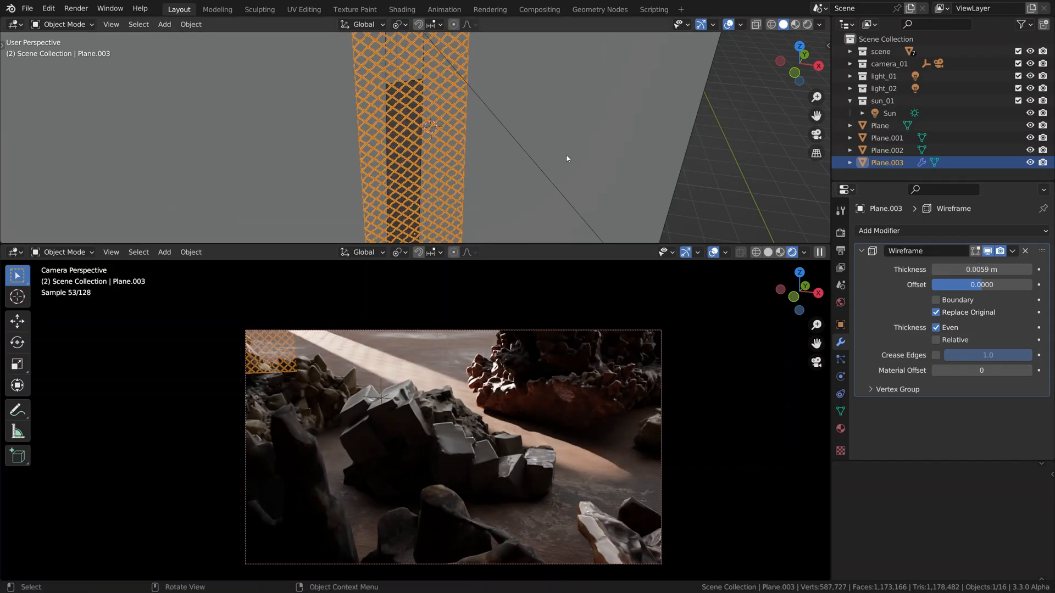
key(s)
text(sun_blockers_01)
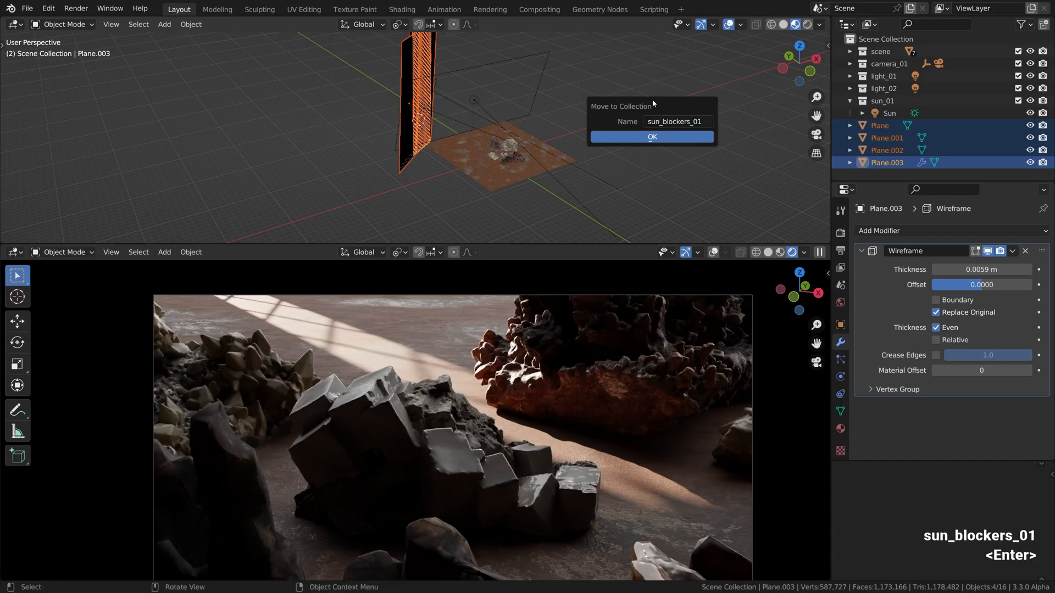
Move the four planes into sun_blockers_01, collapse it in the Outliner, and deselect.
click(651, 137)
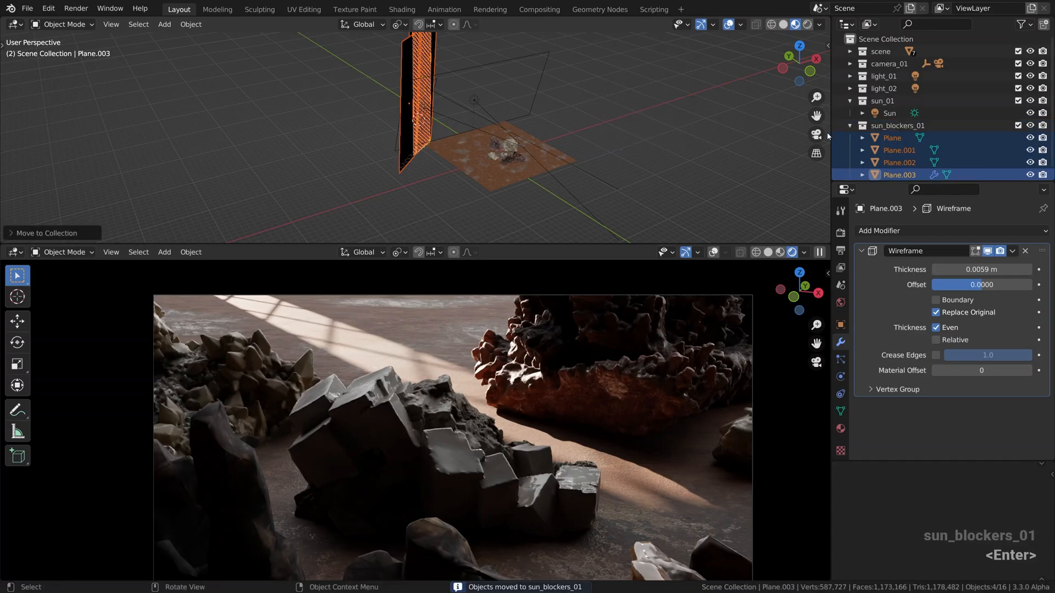
click(850, 126)
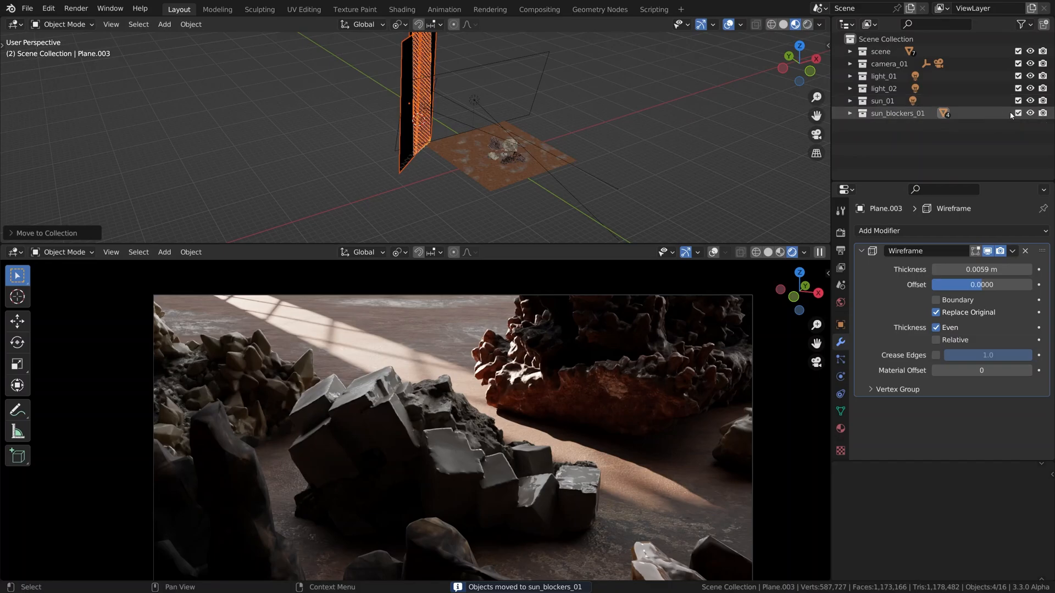
click(840, 285)
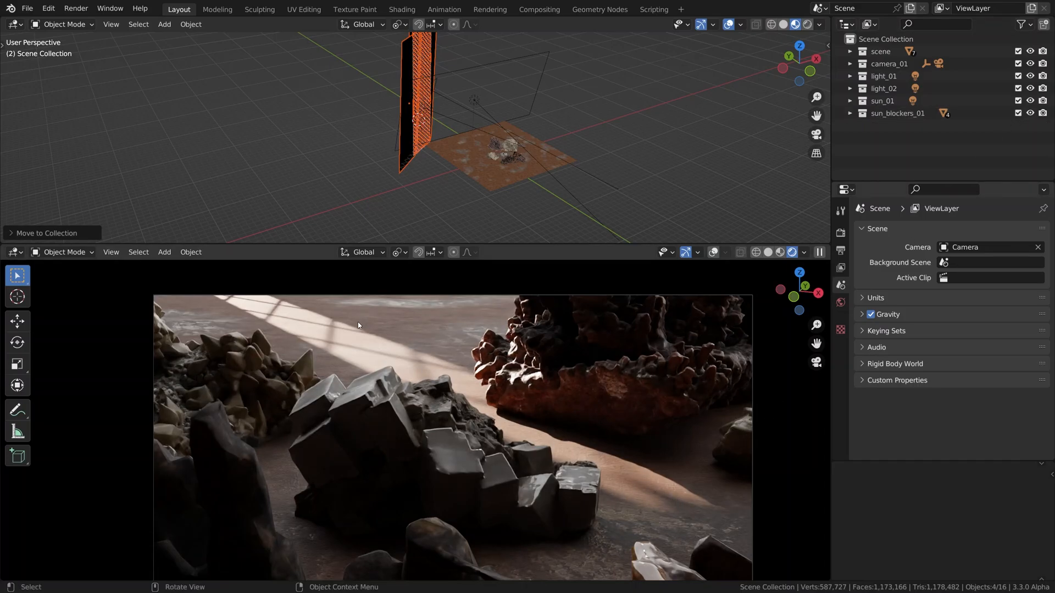
mouse_move(370, 330)
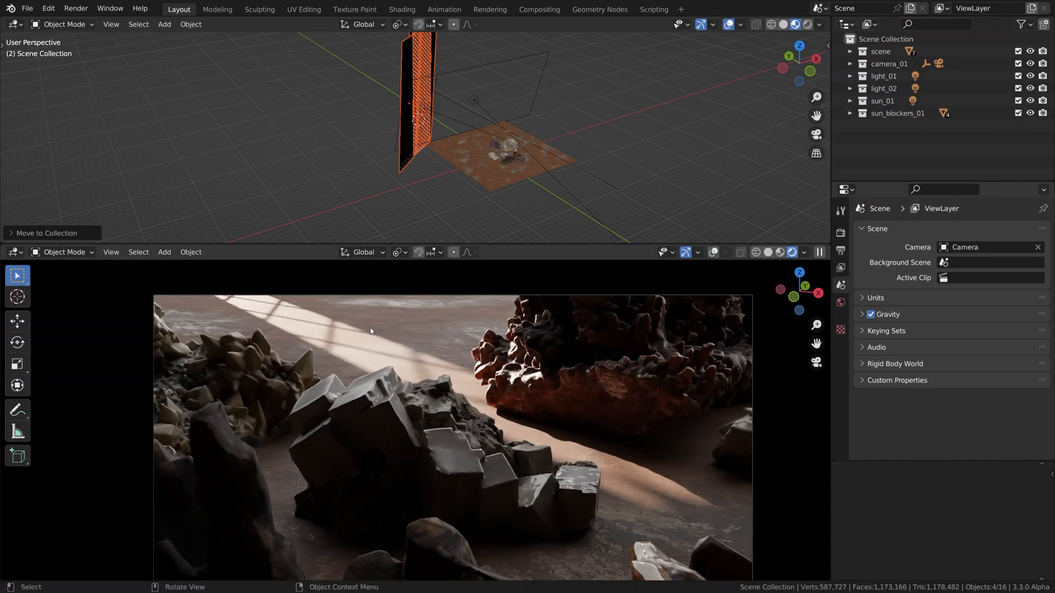